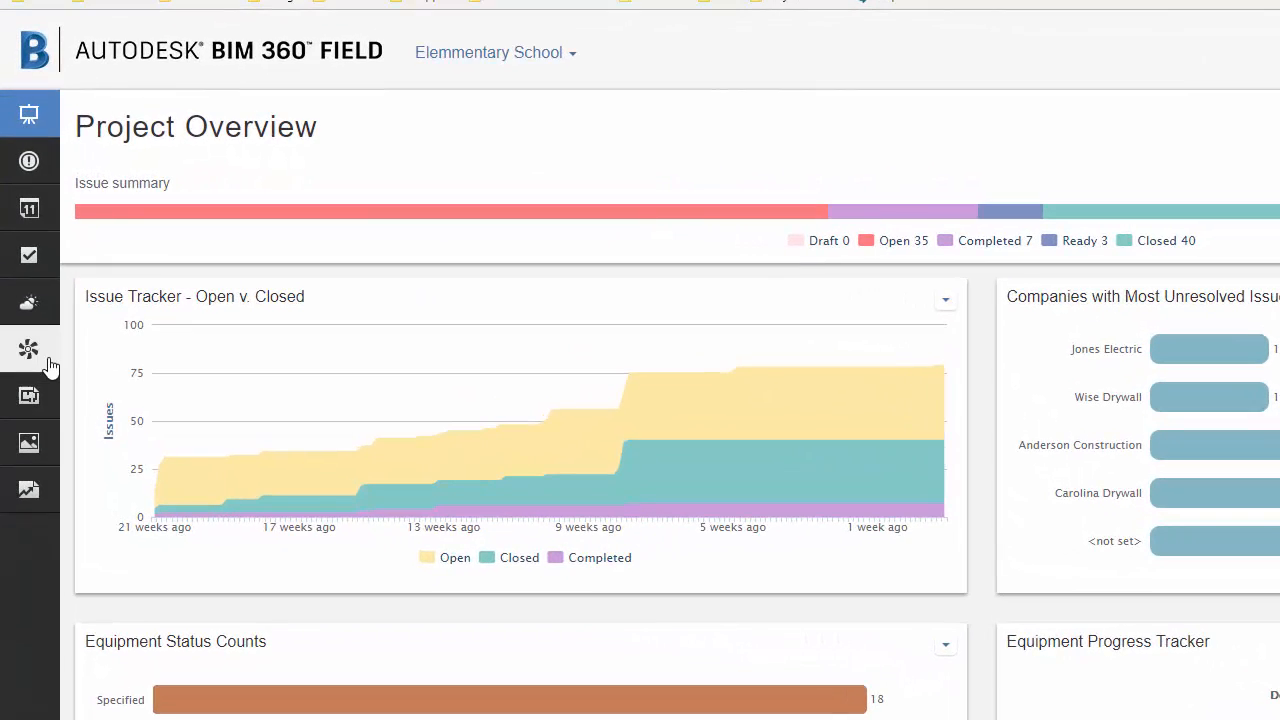
{"action": "mouse_move", "coordinate": [28, 348]}
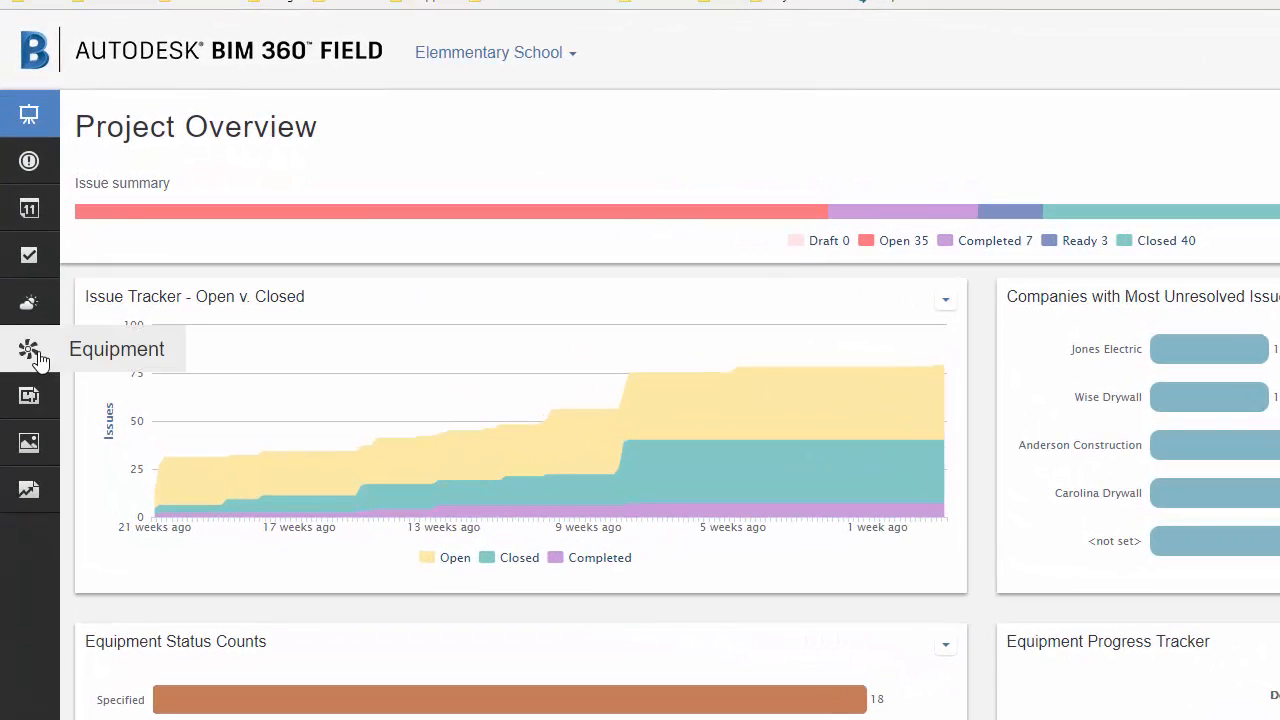
Step: Show the Elementary School project's Equipment list with its filter panel
{"action": "left_click", "coordinate": [28, 348]}
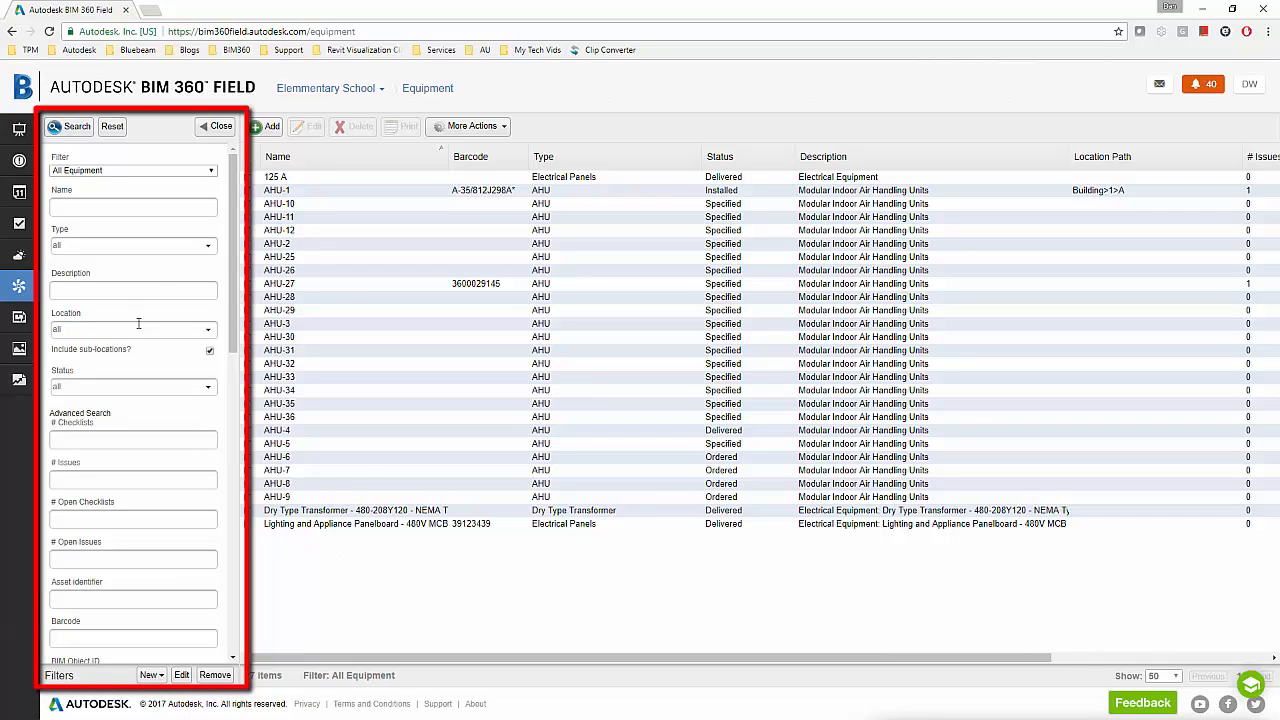
{"action": "mouse_move", "coordinate": [210, 252]}
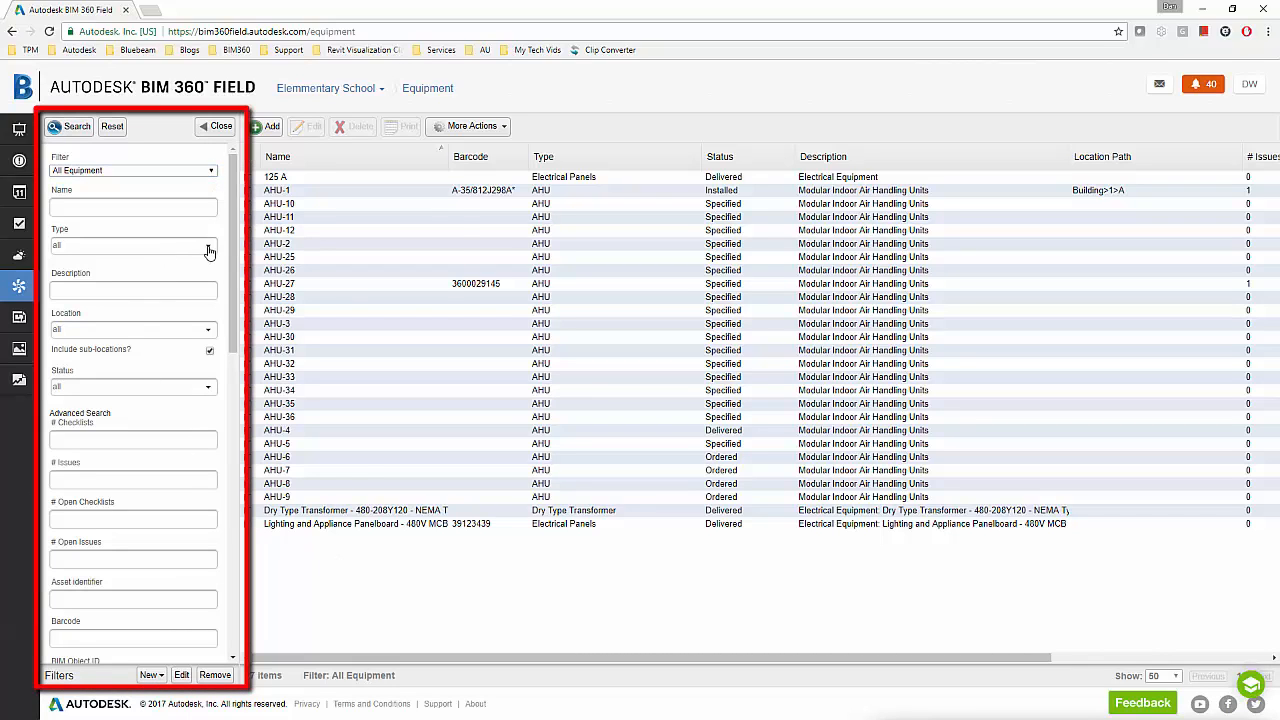
Step: Set AHU-27's location to TOP LEVEL > Building > Level_2 > Area_C
{"action": "left_click", "coordinate": [132, 244]}
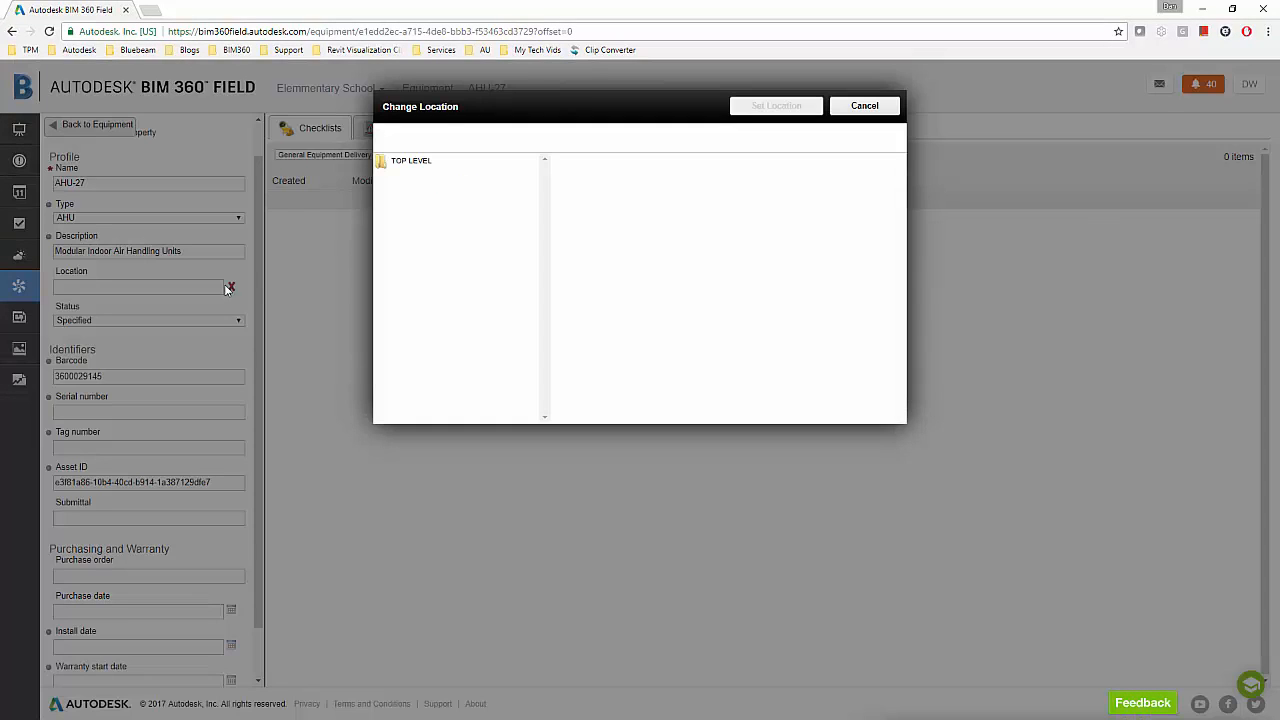
{"action": "left_click", "coordinate": [412, 160]}
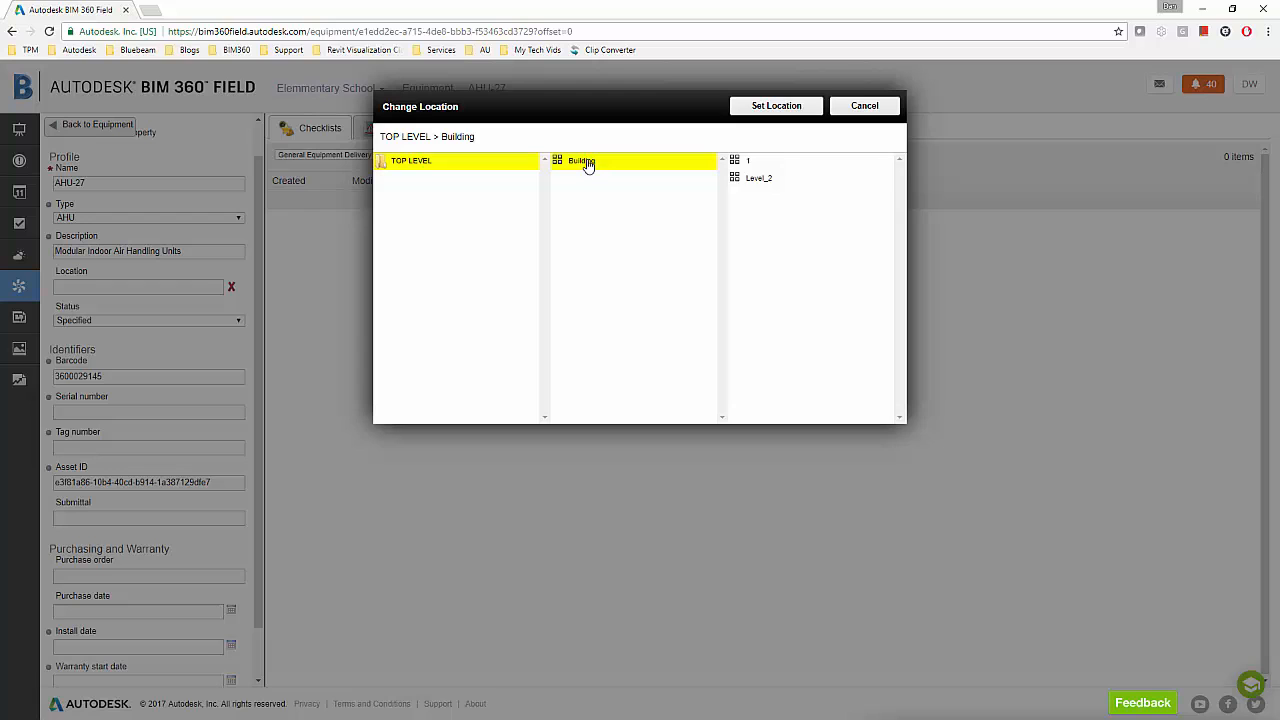
{"action": "left_click", "coordinate": [760, 196]}
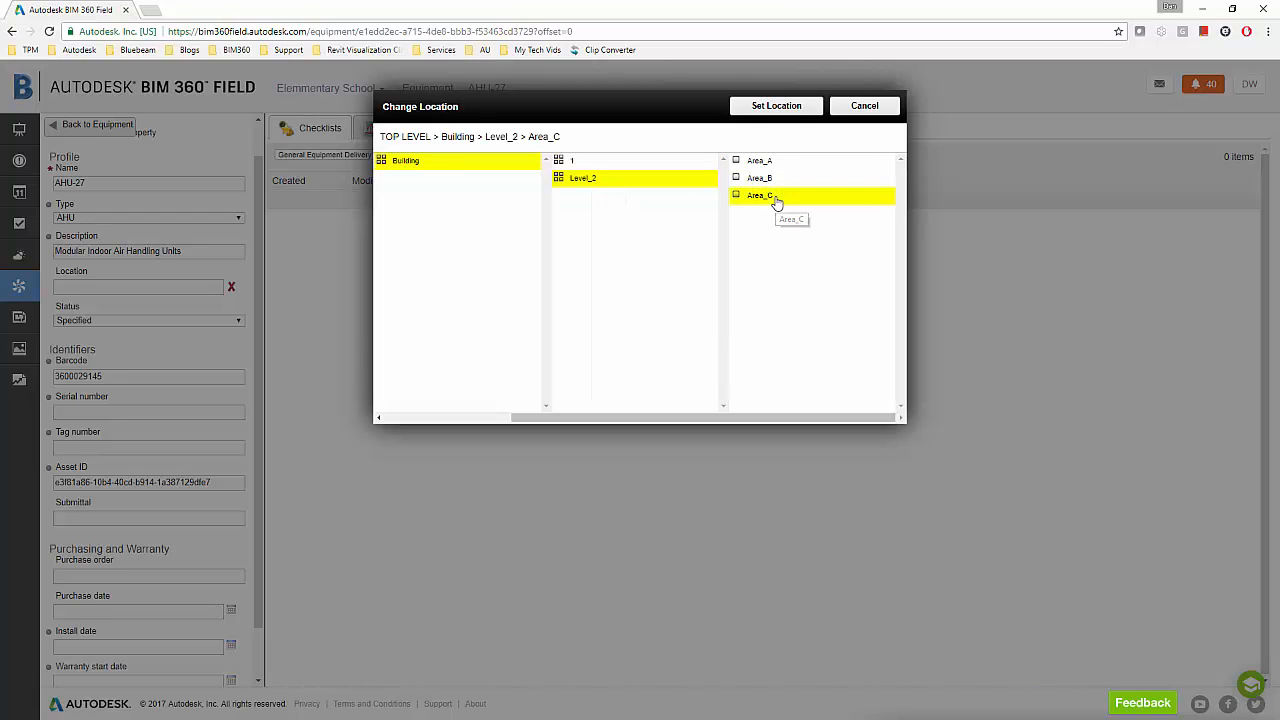
{"action": "left_click", "coordinate": [776, 104]}
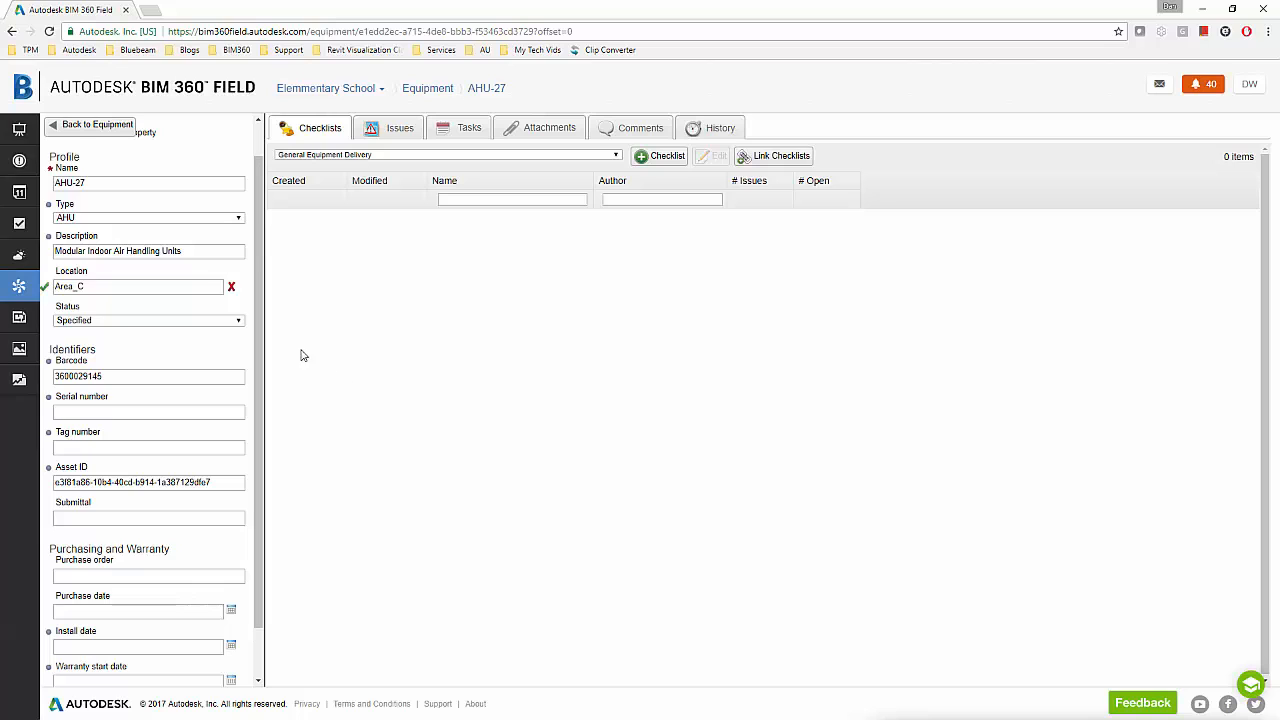
{"action": "left_click", "coordinate": [148, 320]}
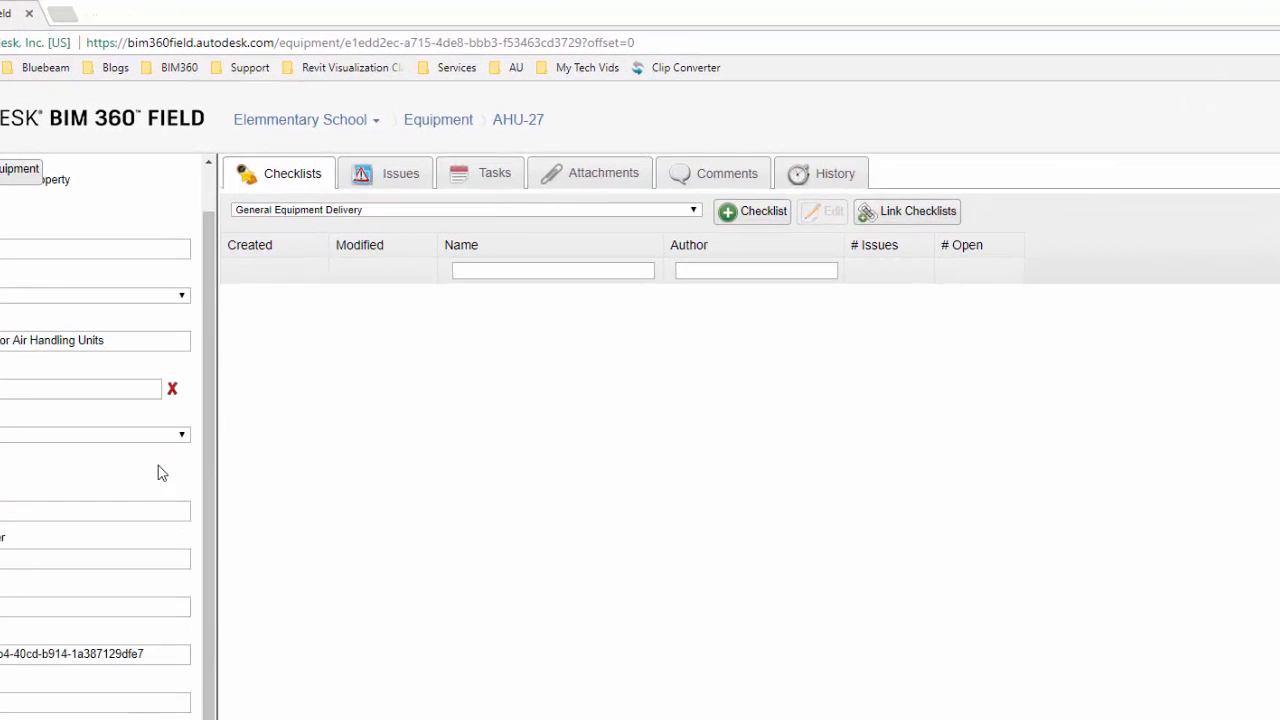
{"action": "mouse_move", "coordinate": [196, 476]}
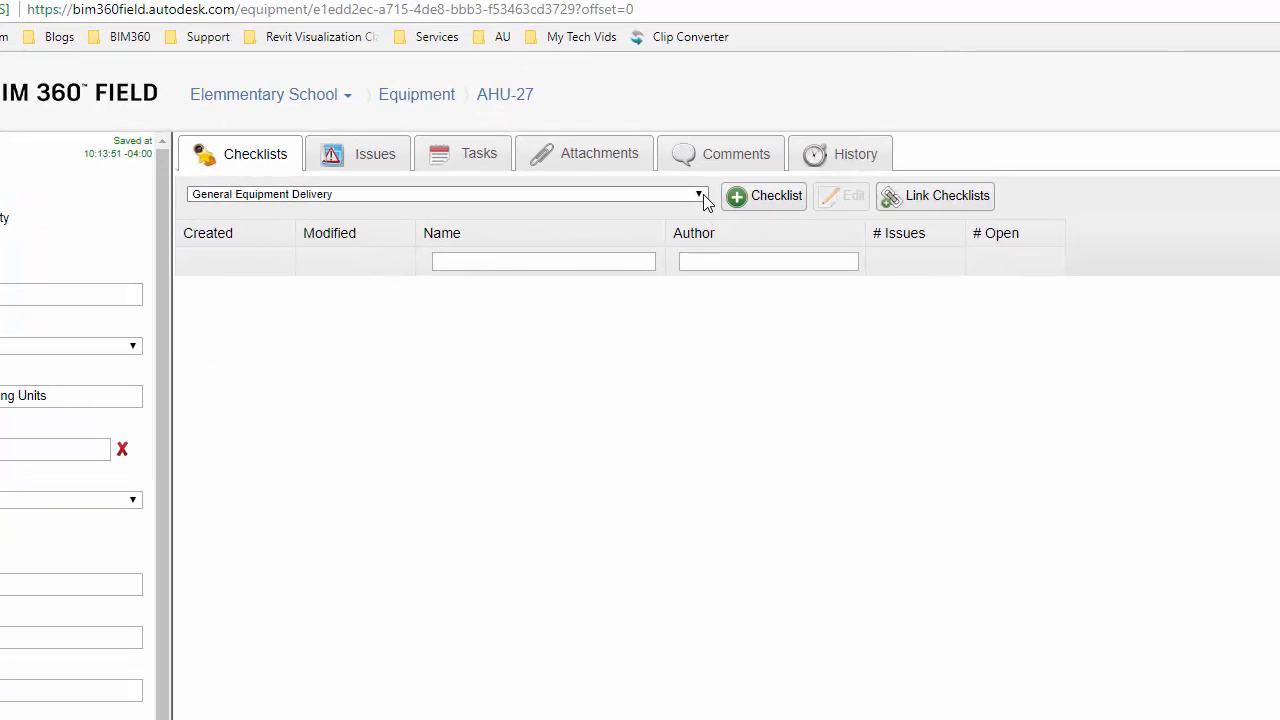
Step: Add a checklist to AHU-27 from the PREFUNCTIONAL TEST template
{"action": "left_click", "coordinate": [700, 194]}
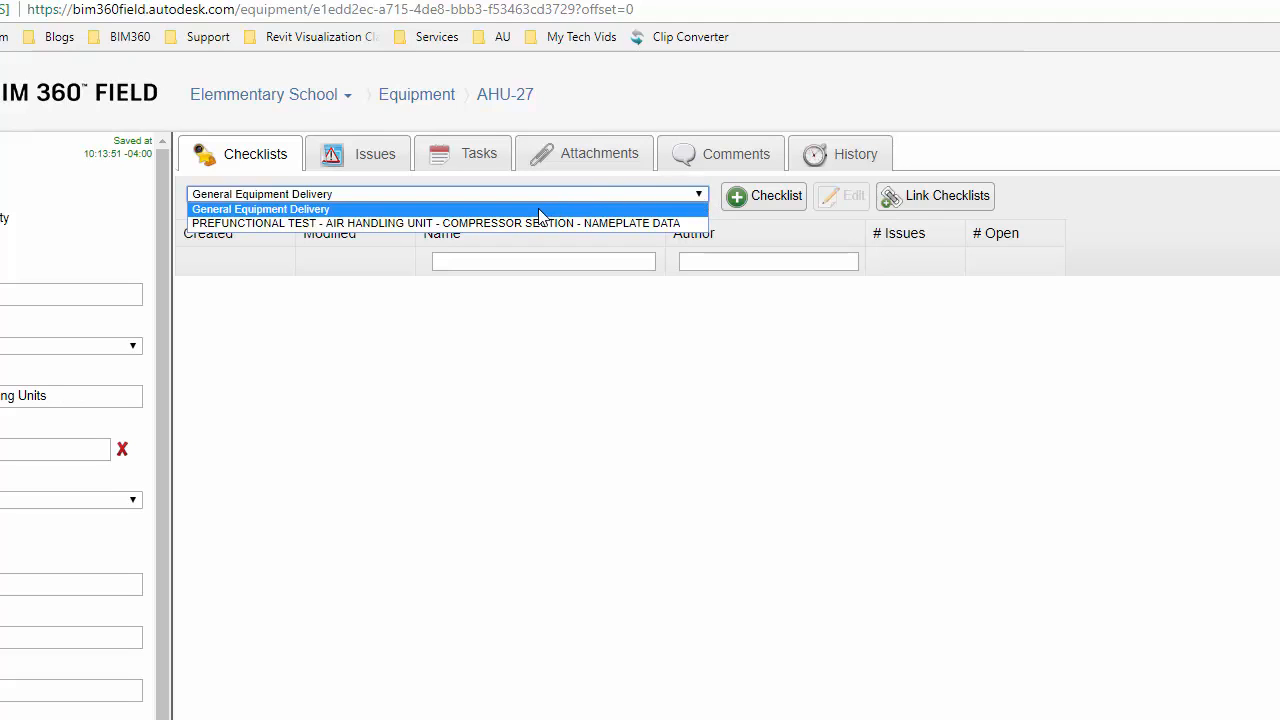
{"action": "left_click", "coordinate": [260, 210]}
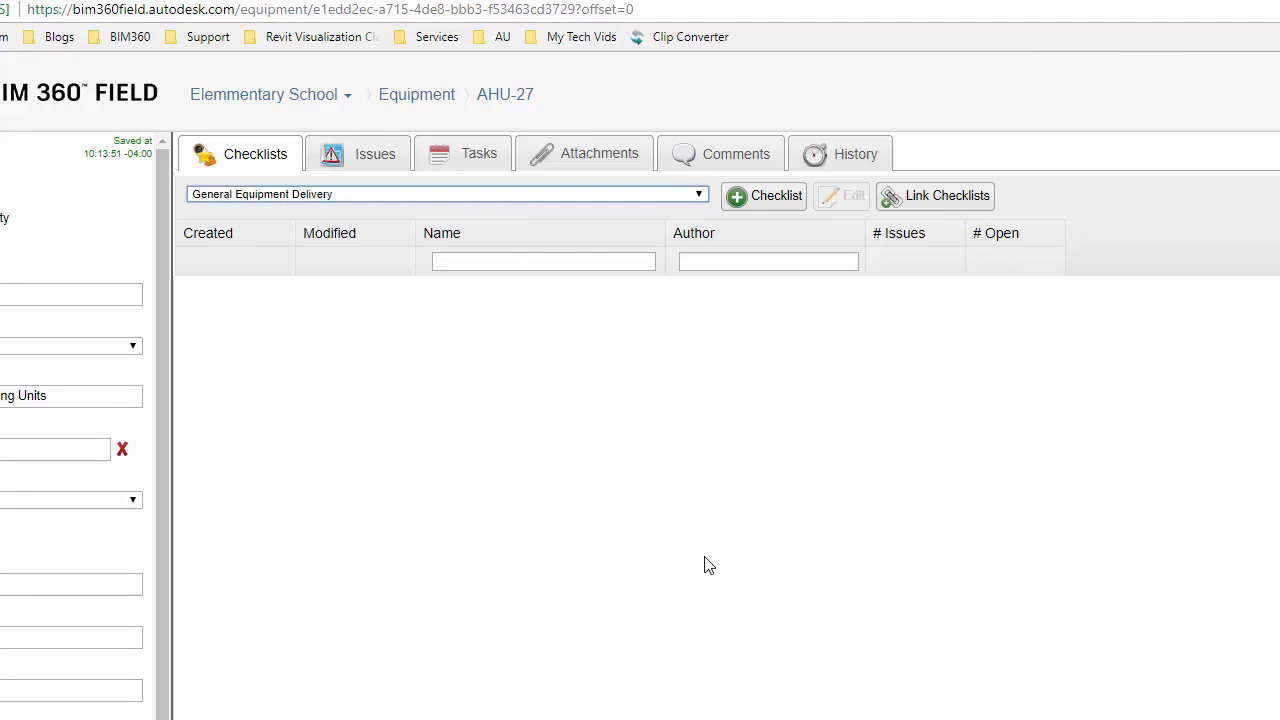
{"action": "left_click", "coordinate": [764, 196]}
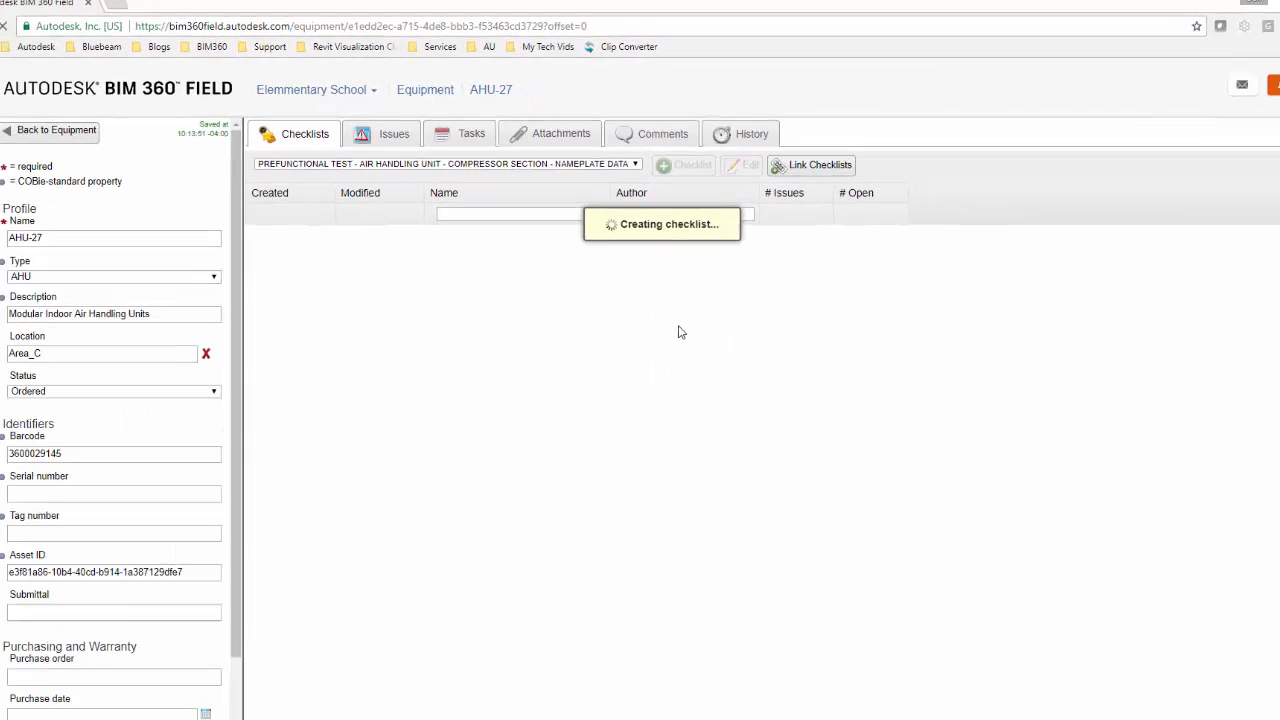
{"action": "left_click", "coordinate": [684, 164]}
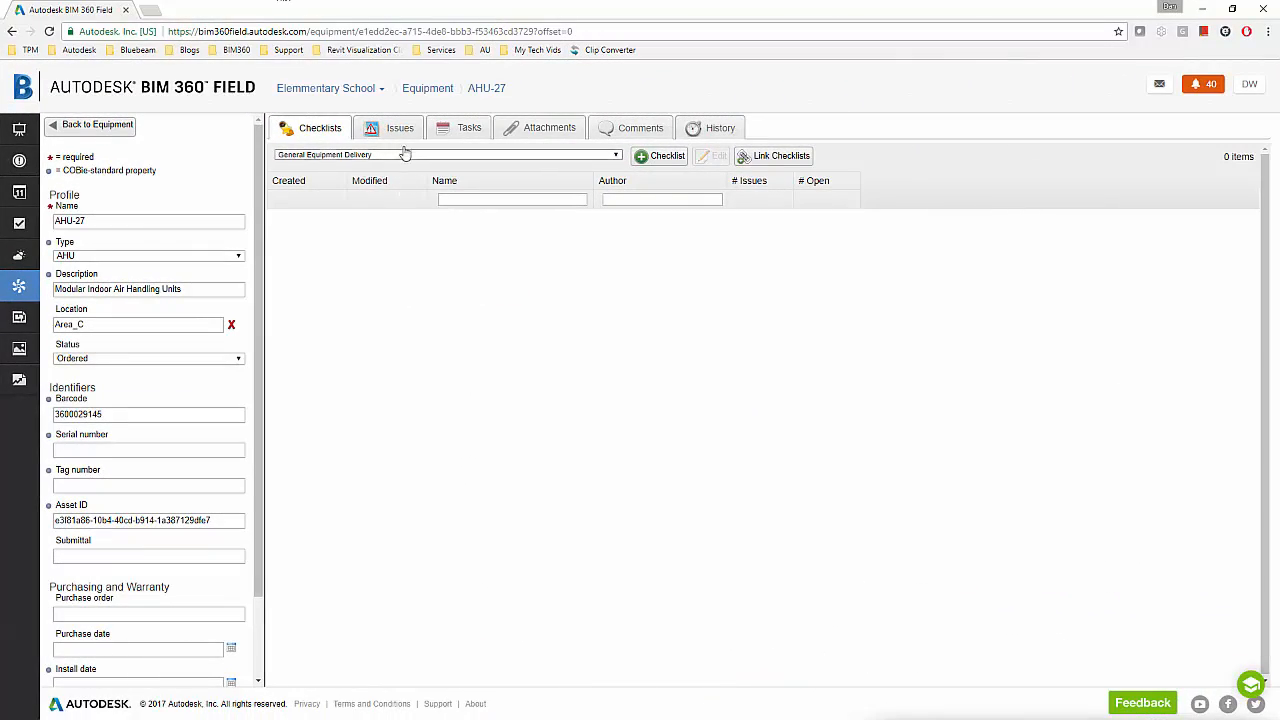
Step: Review the linked AAA Boilermakers issue in AHU-27's Issues tab and close its details
{"action": "left_click", "coordinate": [400, 128]}
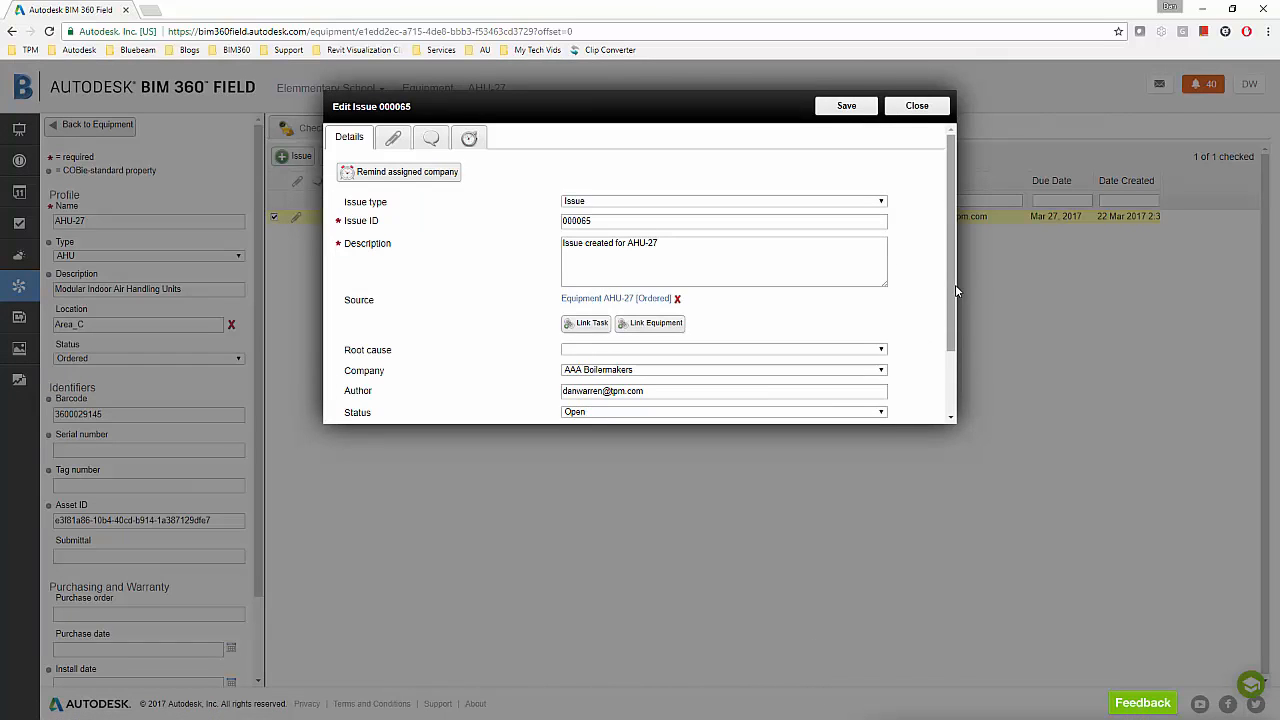
{"action": "scroll", "scroll_direction": "down", "scroll_amount": 3}
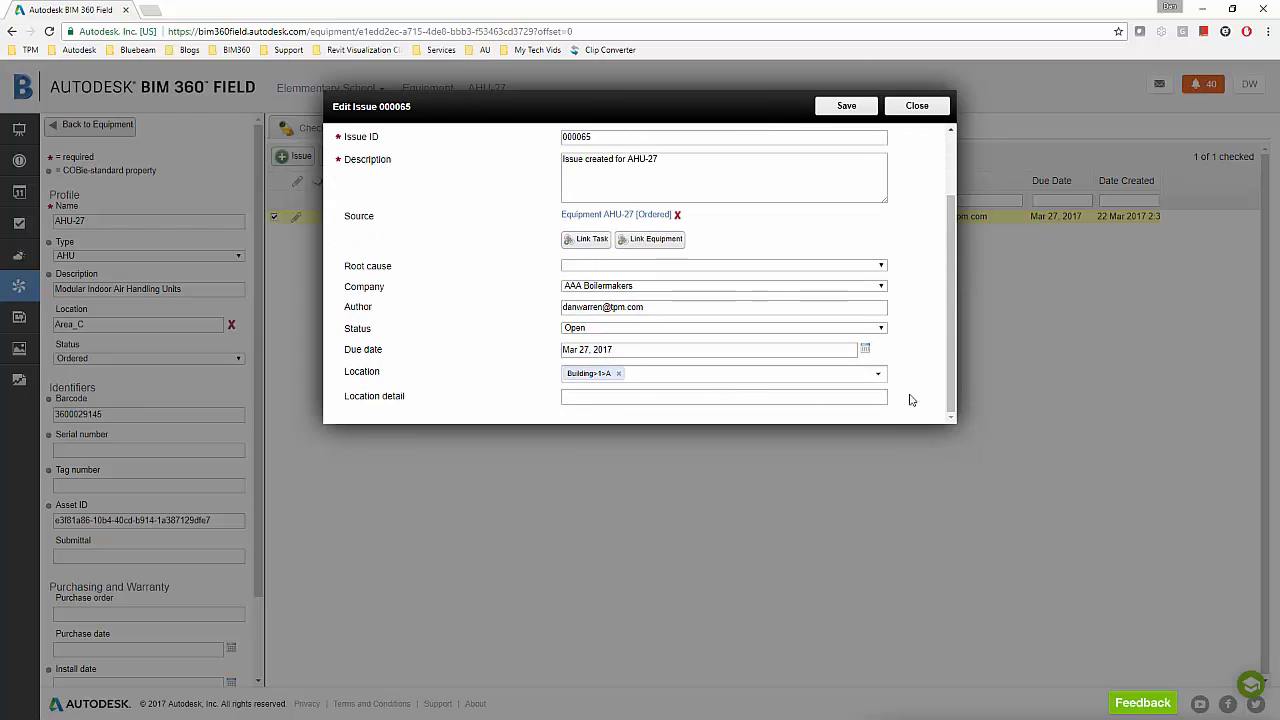
{"action": "mouse_move", "coordinate": [920, 144]}
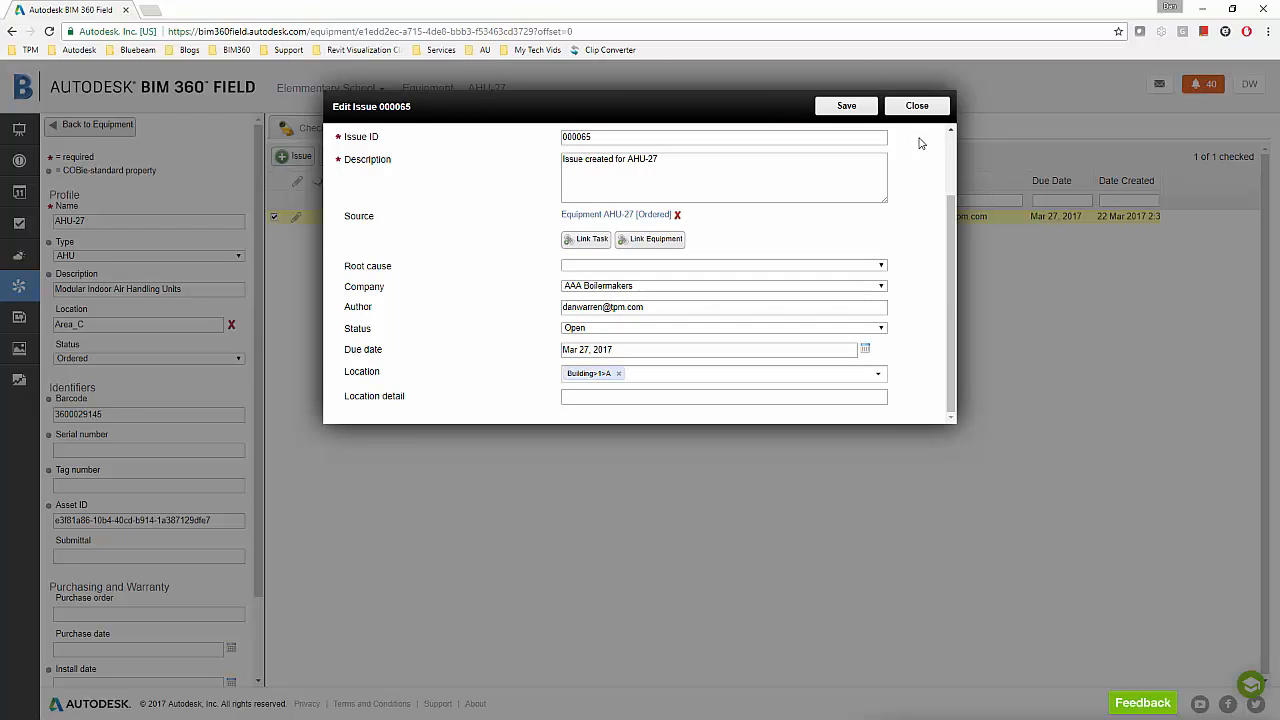
{"action": "mouse_move", "coordinate": [956, 216]}
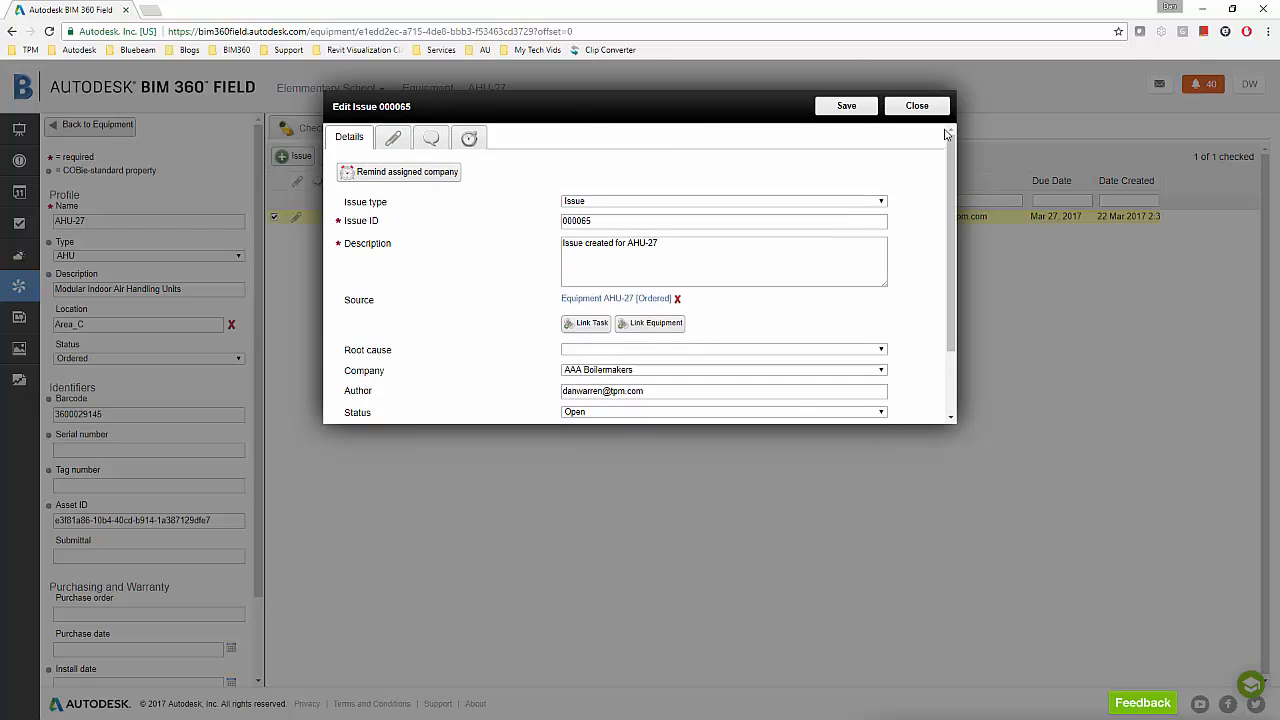
{"action": "left_click", "coordinate": [916, 104]}
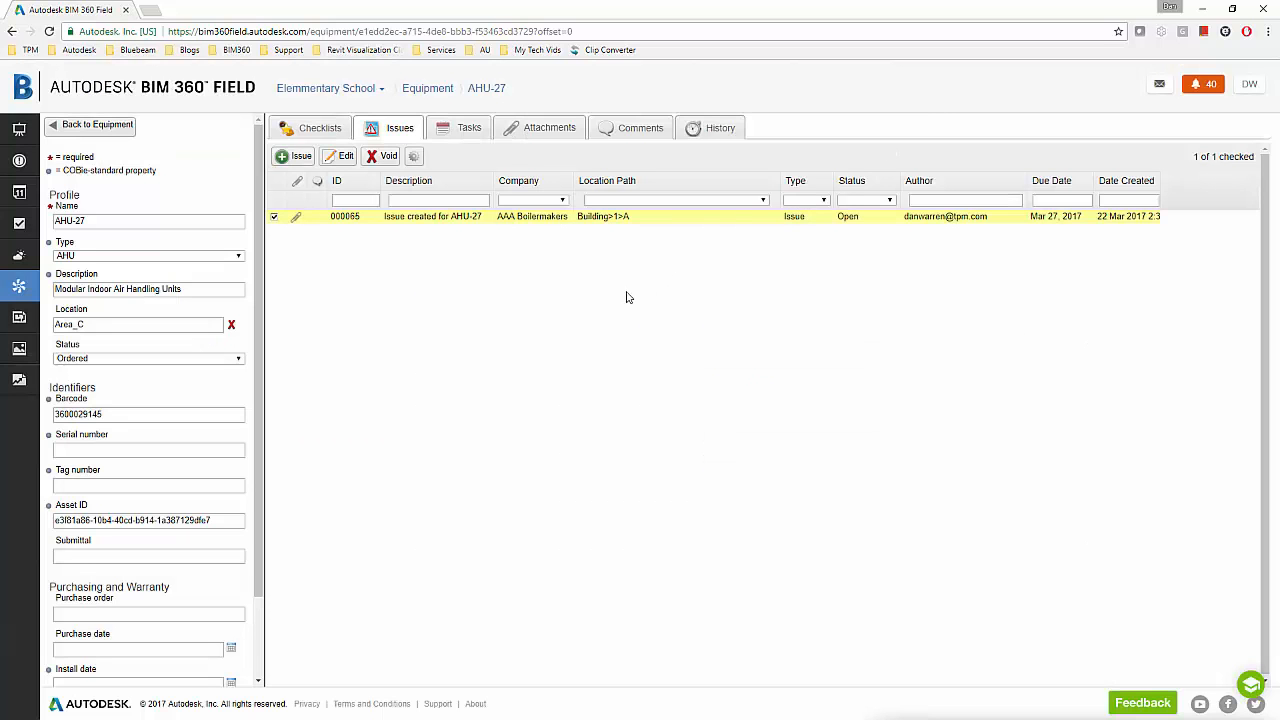
{"action": "mouse_move", "coordinate": [604, 270]}
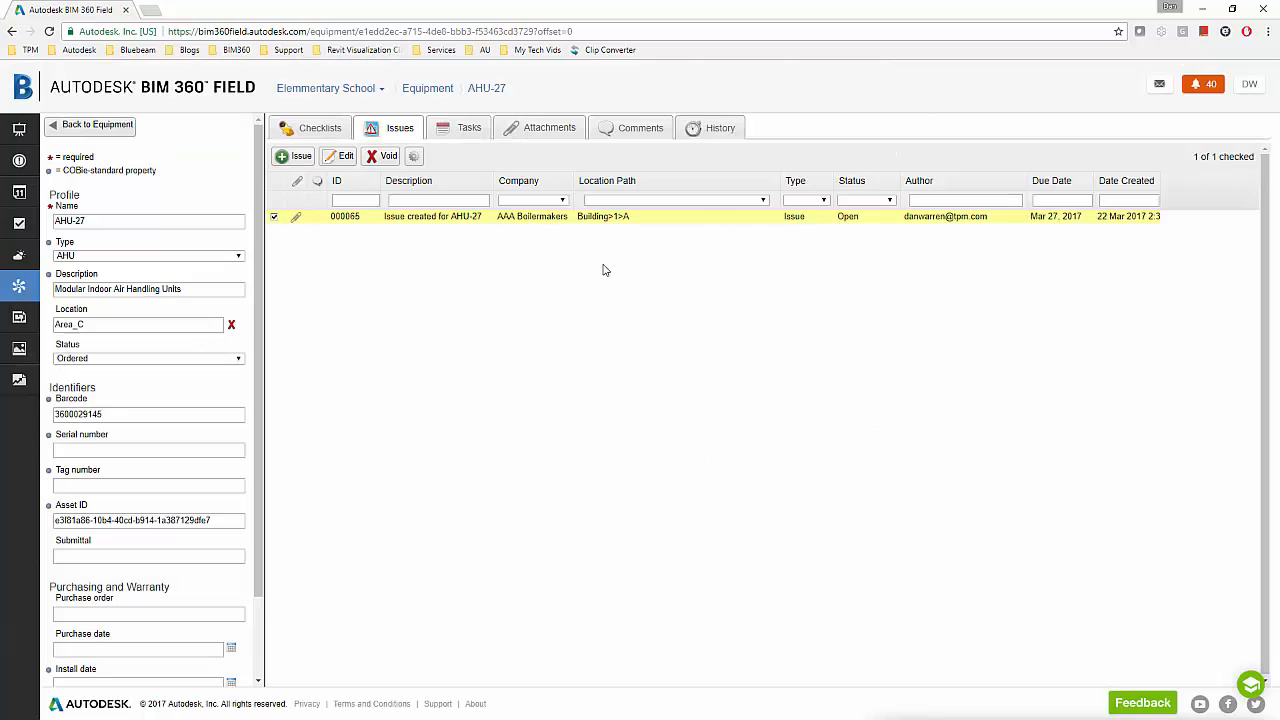
Step: Upload ADA323064.pdf from the Desktop as a file attachment to AHU-27
{"action": "left_click", "coordinate": [548, 128]}
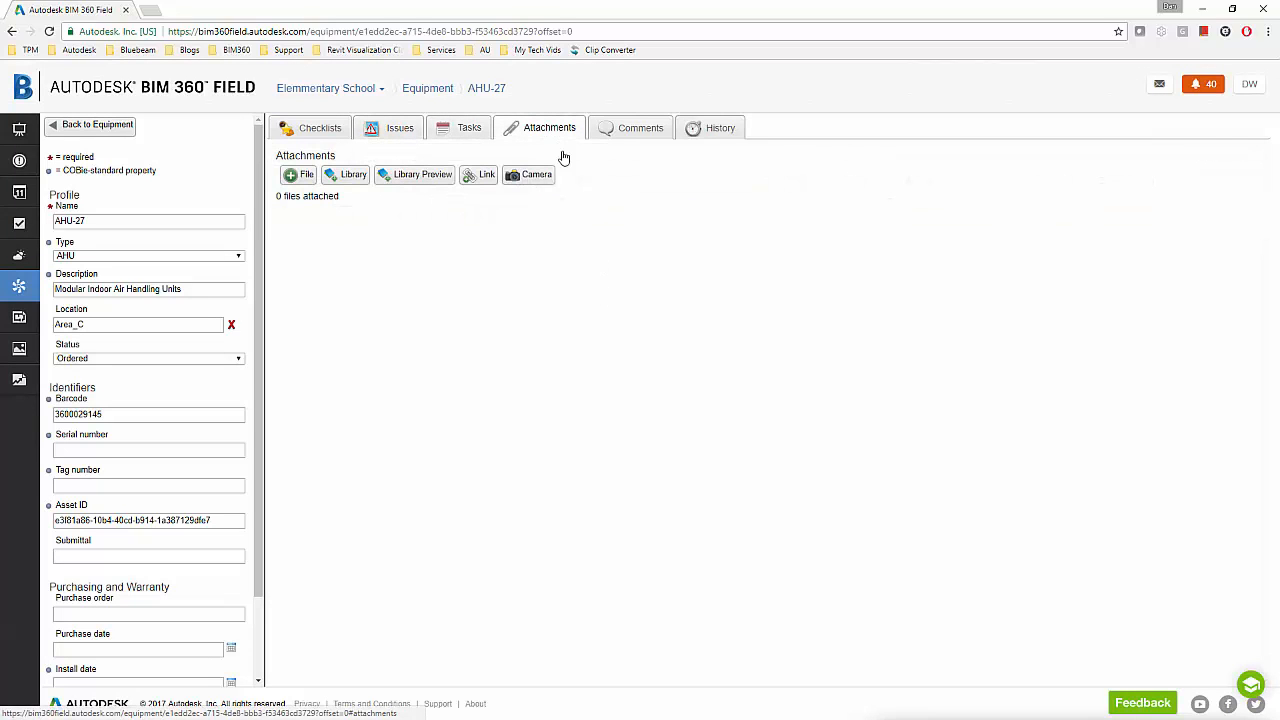
{"action": "mouse_move", "coordinate": [364, 292]}
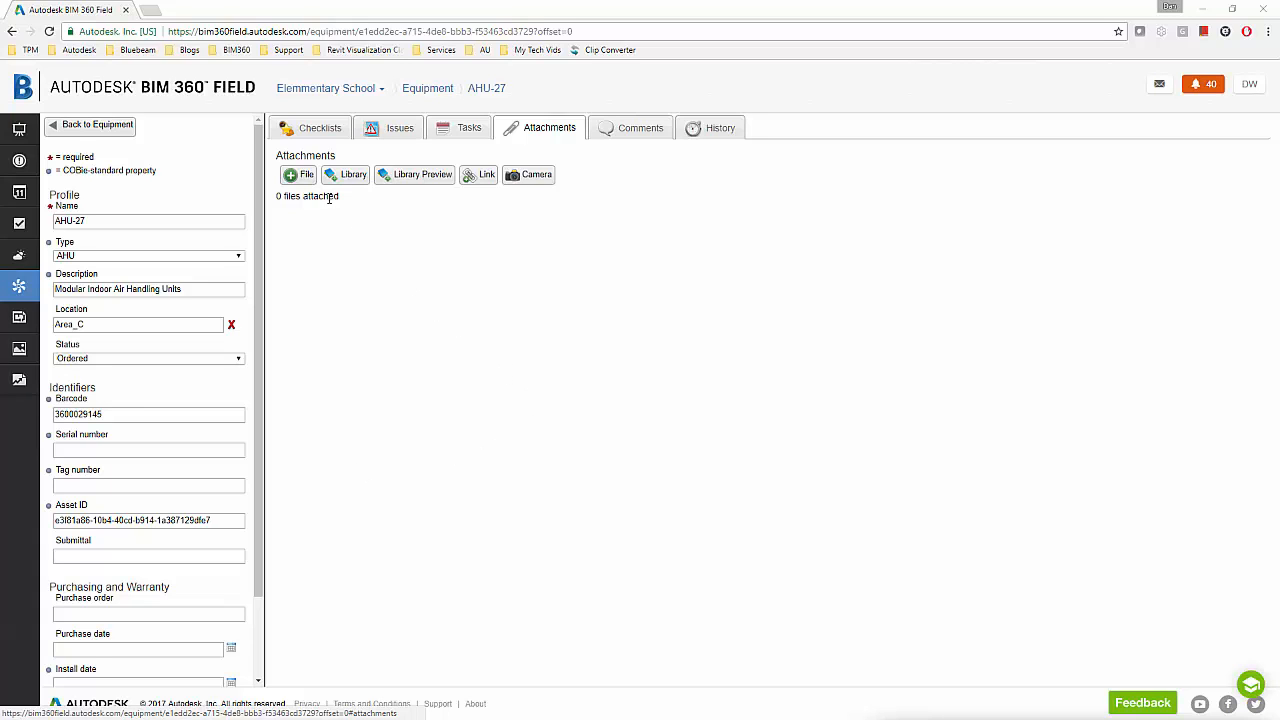
{"action": "left_click", "coordinate": [300, 176]}
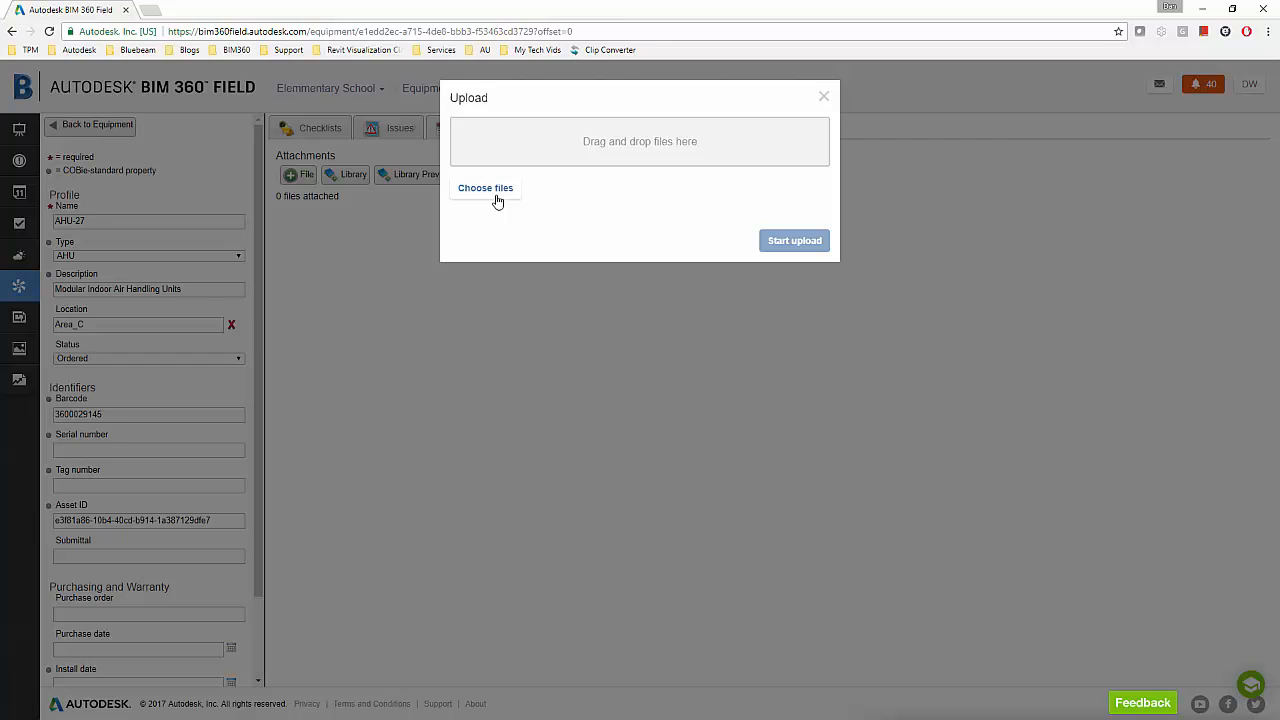
{"action": "left_click", "coordinate": [484, 188]}
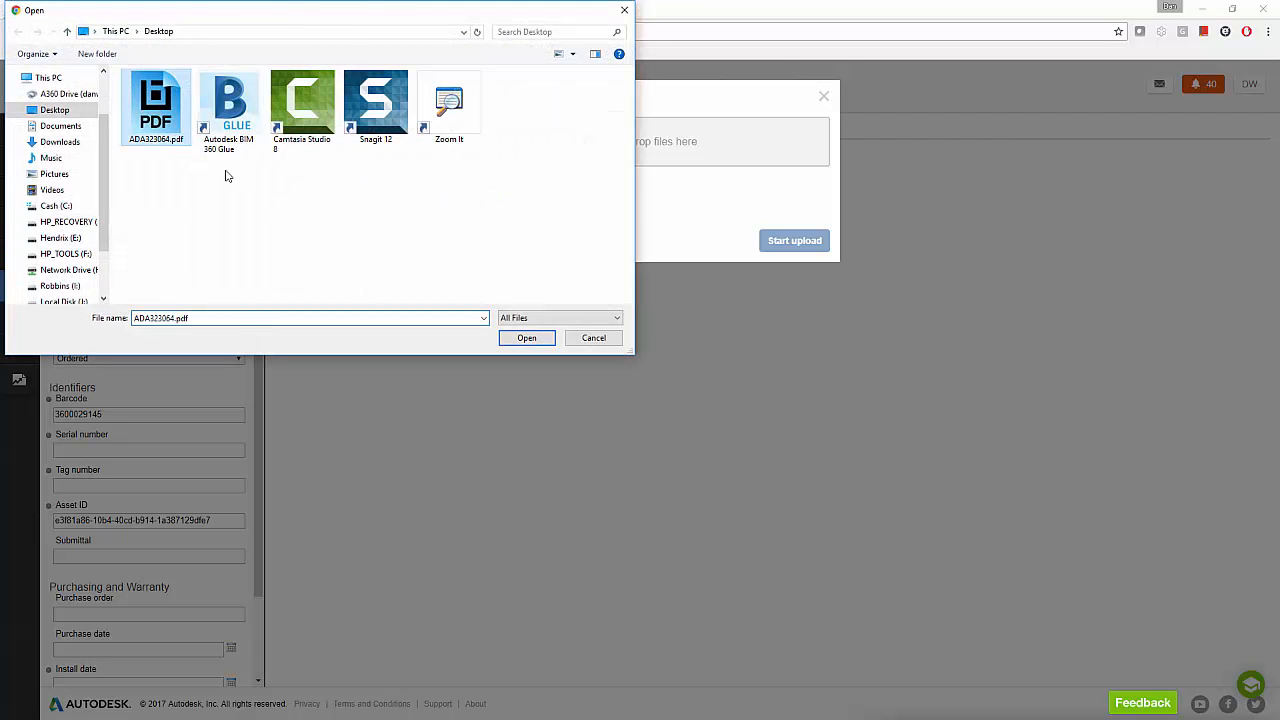
{"action": "left_click", "coordinate": [592, 336]}
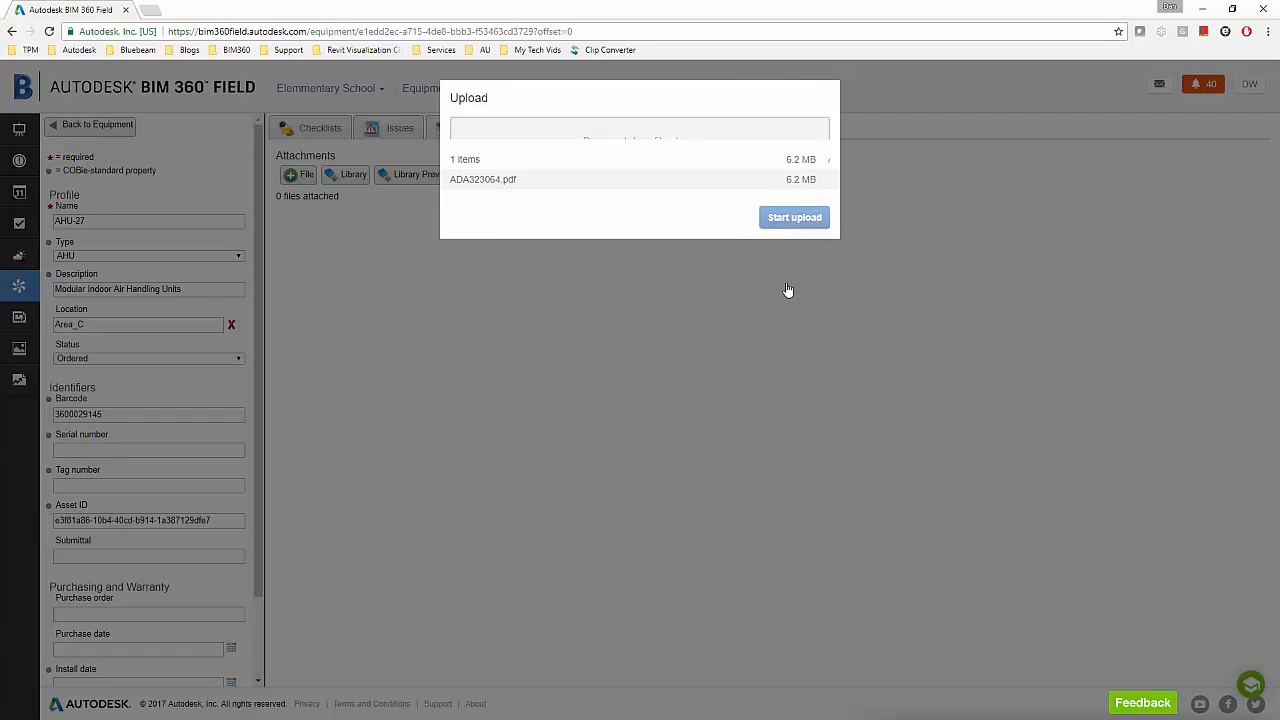
{"action": "left_click", "coordinate": [794, 216]}
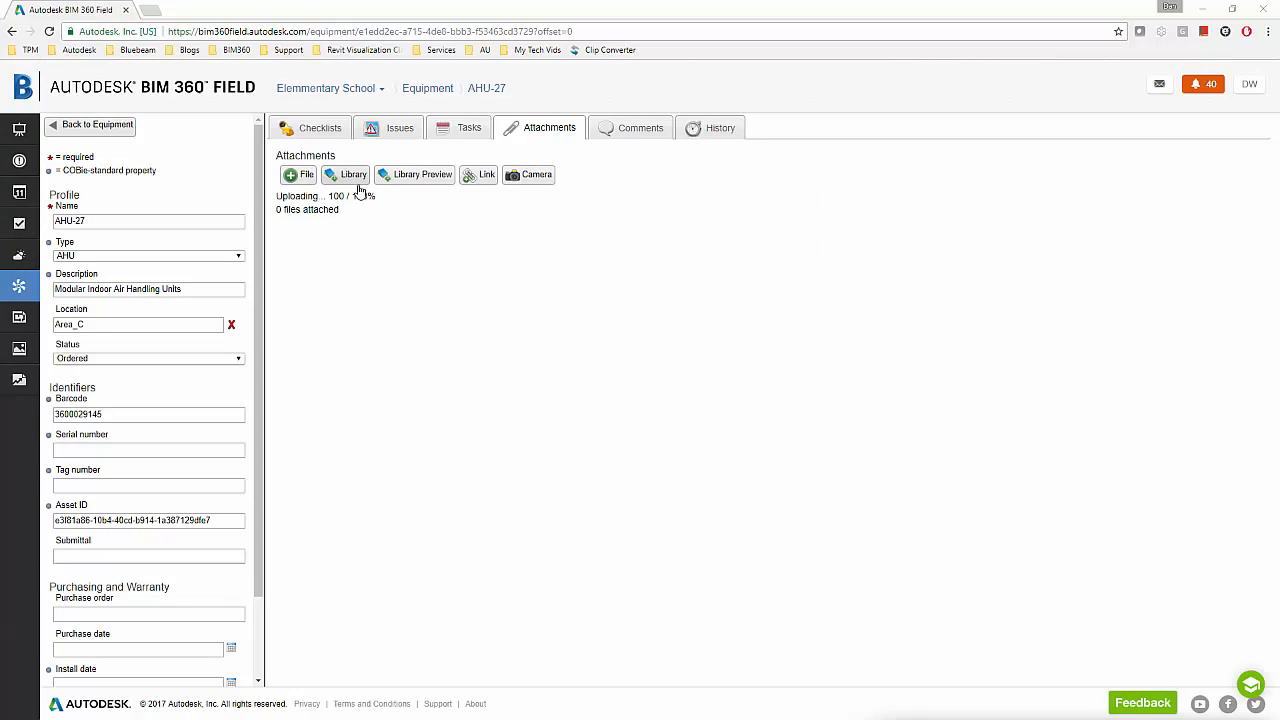
Step: Add Submittal Drawings AHP 18-60 -0906.pdf from the library's Submittals folder to AHU-27
{"action": "left_click", "coordinate": [348, 174]}
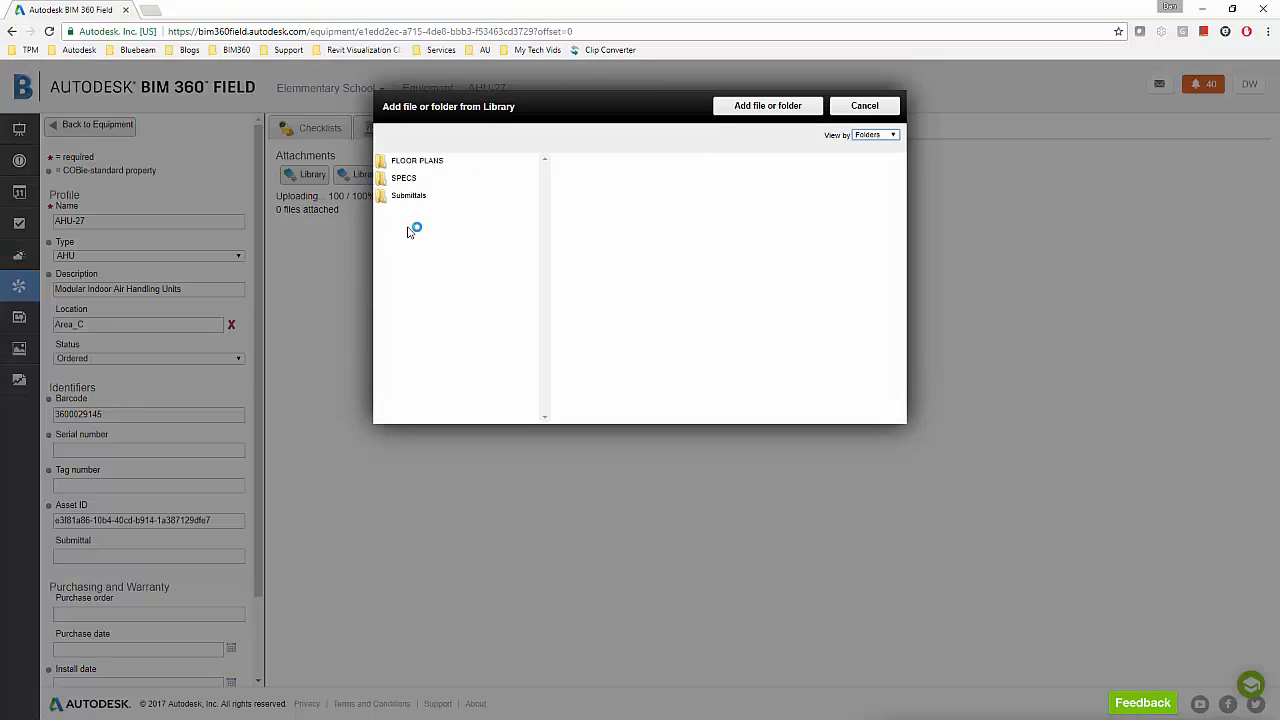
{"action": "left_click", "coordinate": [408, 196]}
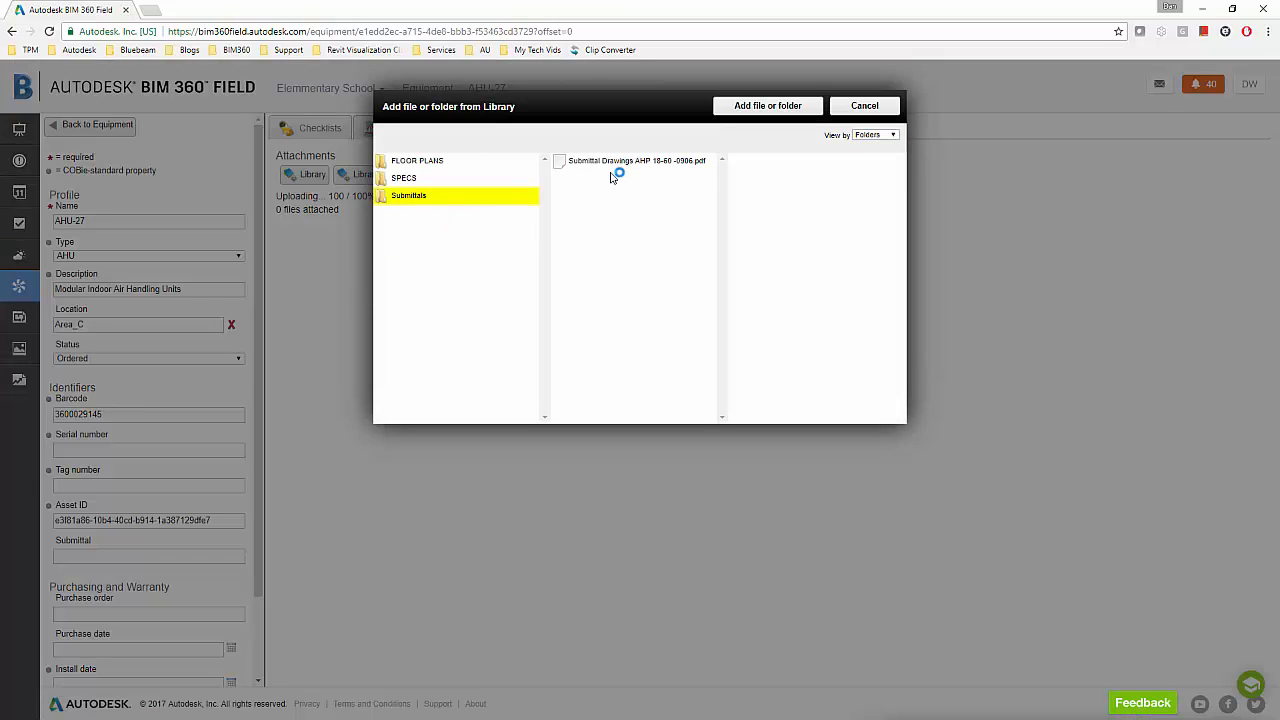
{"action": "left_click", "coordinate": [636, 160]}
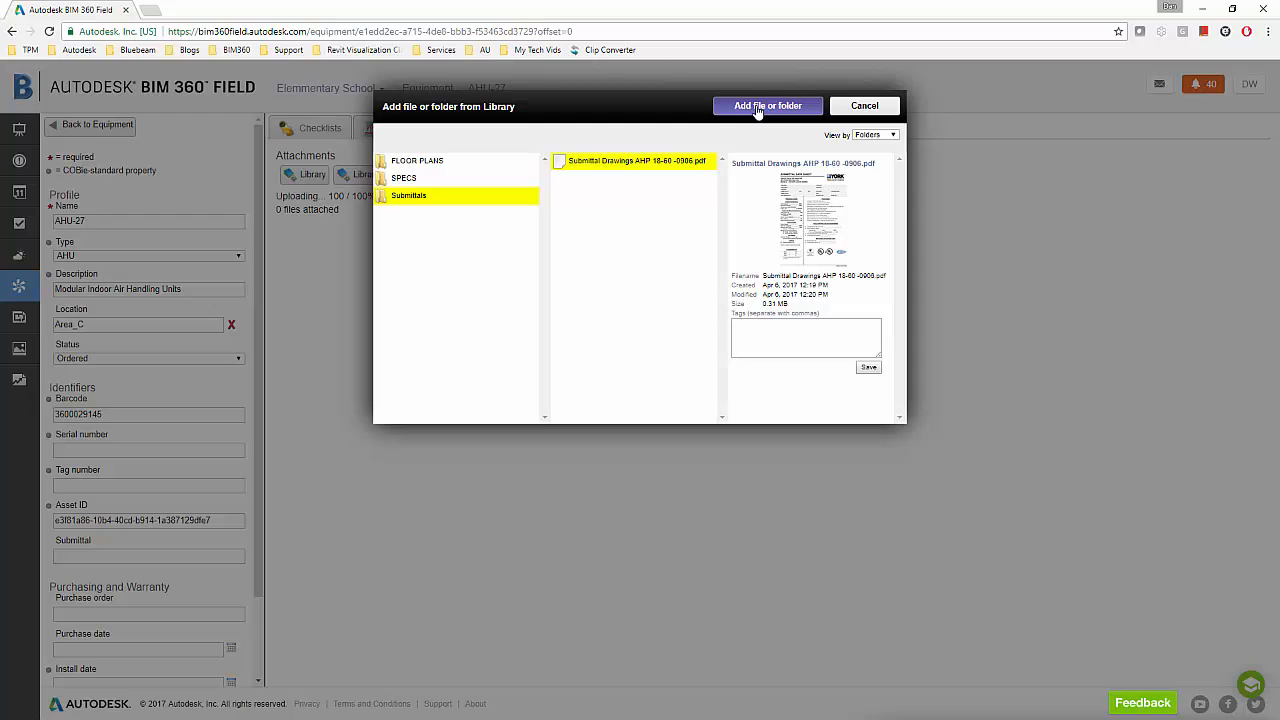
{"action": "left_click", "coordinate": [768, 106]}
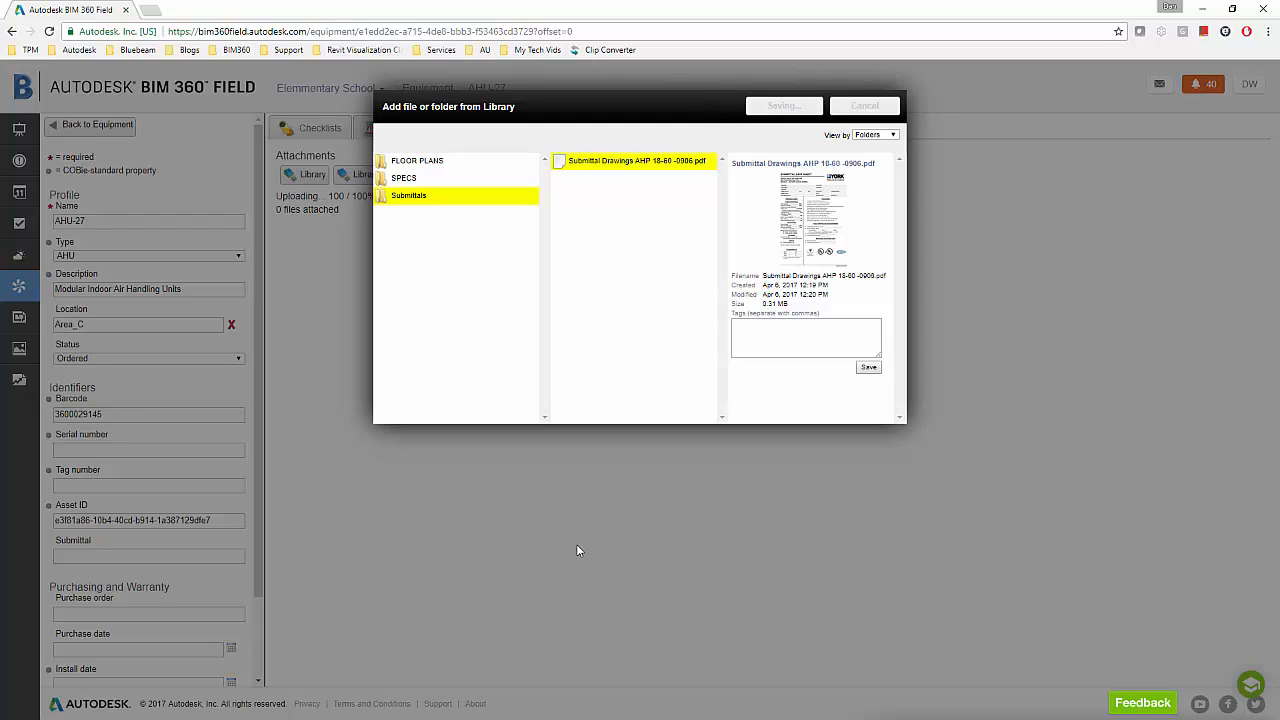
{"action": "left_click", "coordinate": [868, 368]}
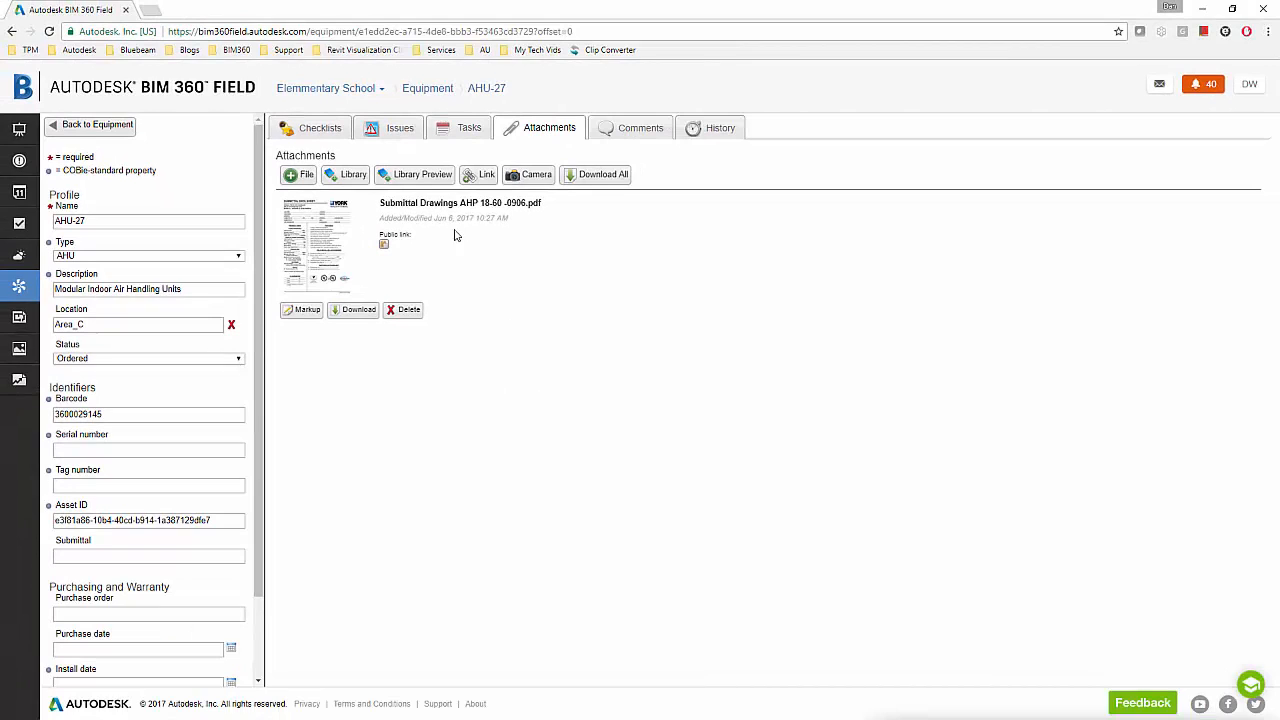
{"action": "mouse_move", "coordinate": [384, 248]}
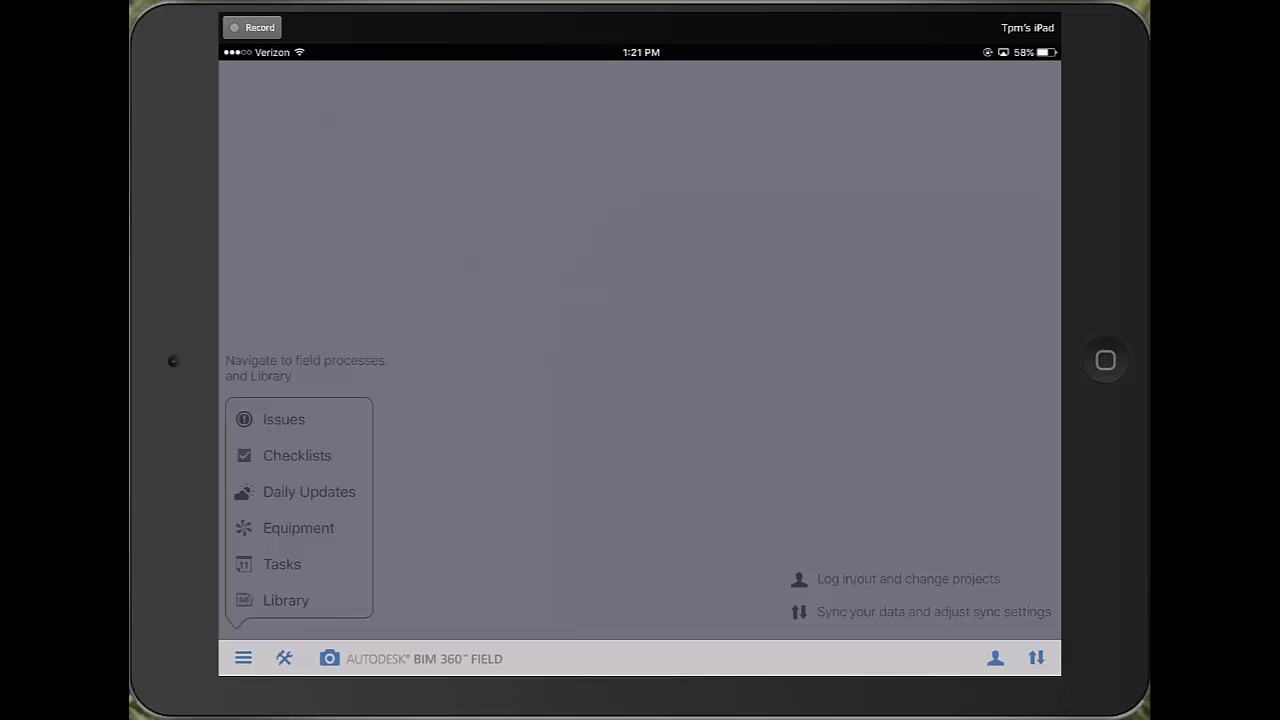
Step: Go to the Equipment list from the iPad app's main menu and browse it
{"action": "left_click", "coordinate": [242, 658]}
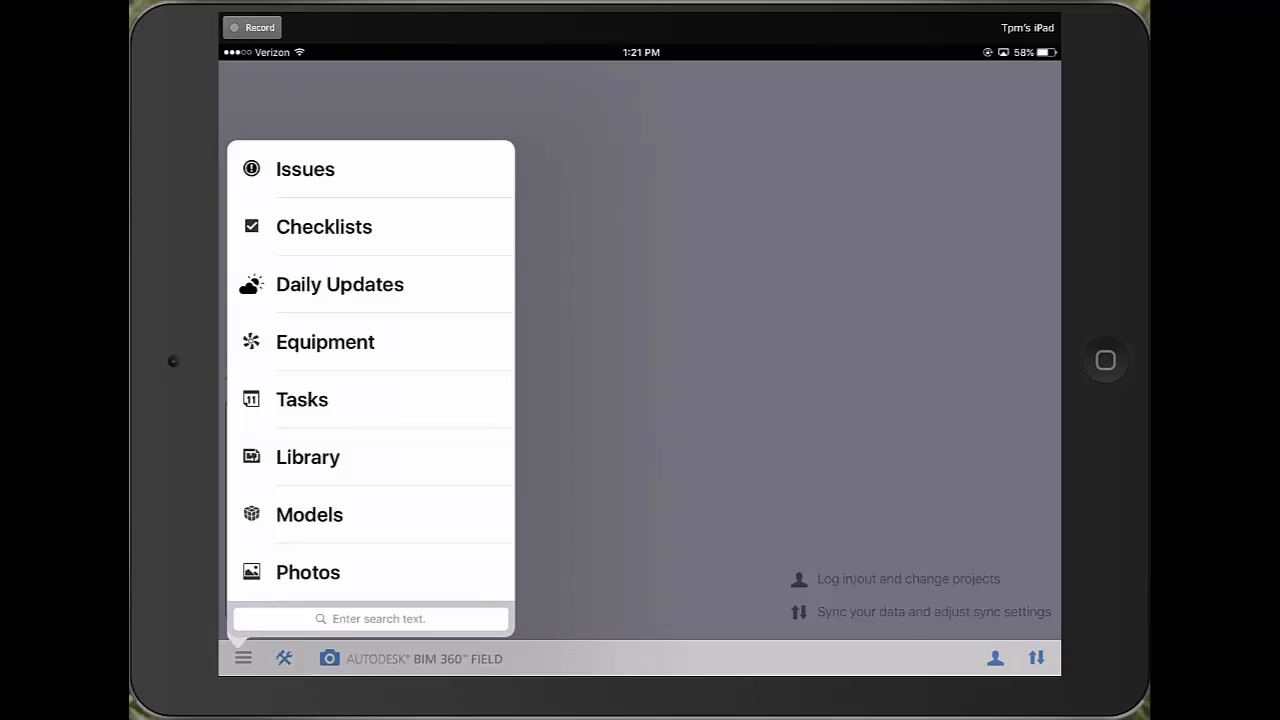
{"action": "left_click", "coordinate": [324, 340]}
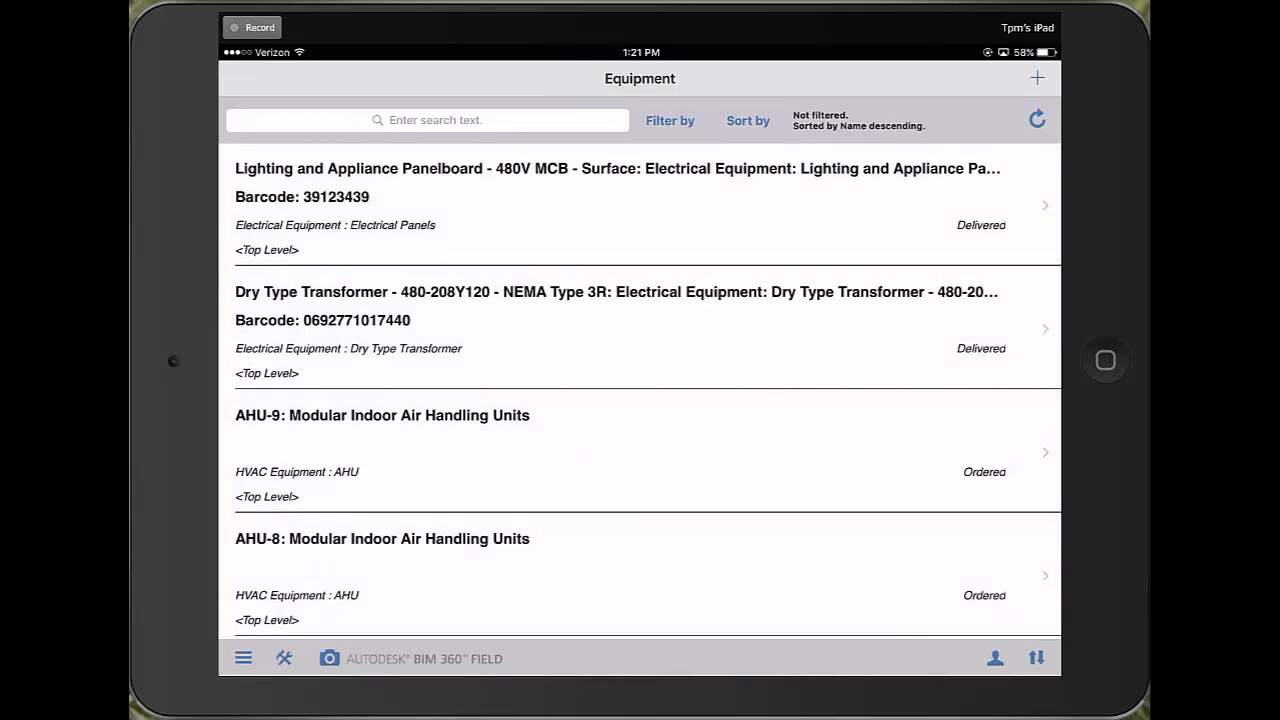
{"action": "scroll", "scroll_direction": "down", "scroll_amount": 3}
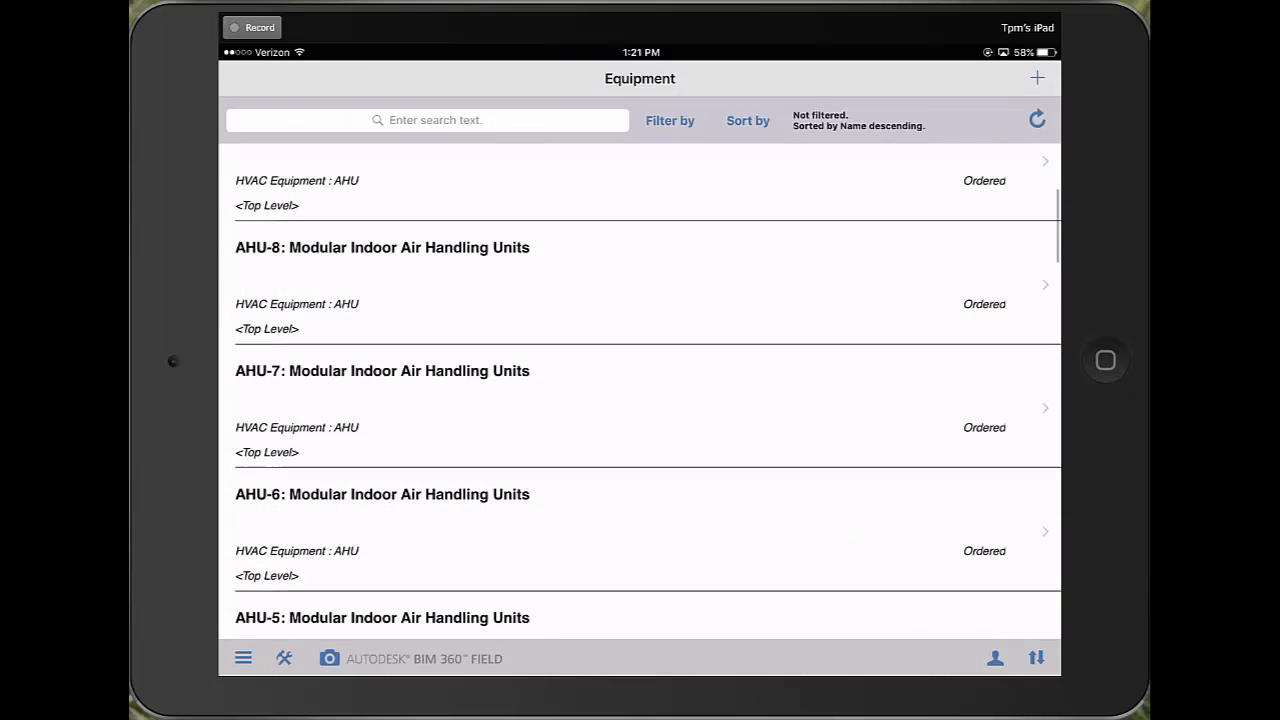
{"action": "scroll", "scroll_direction": "down", "scroll_amount": 3}
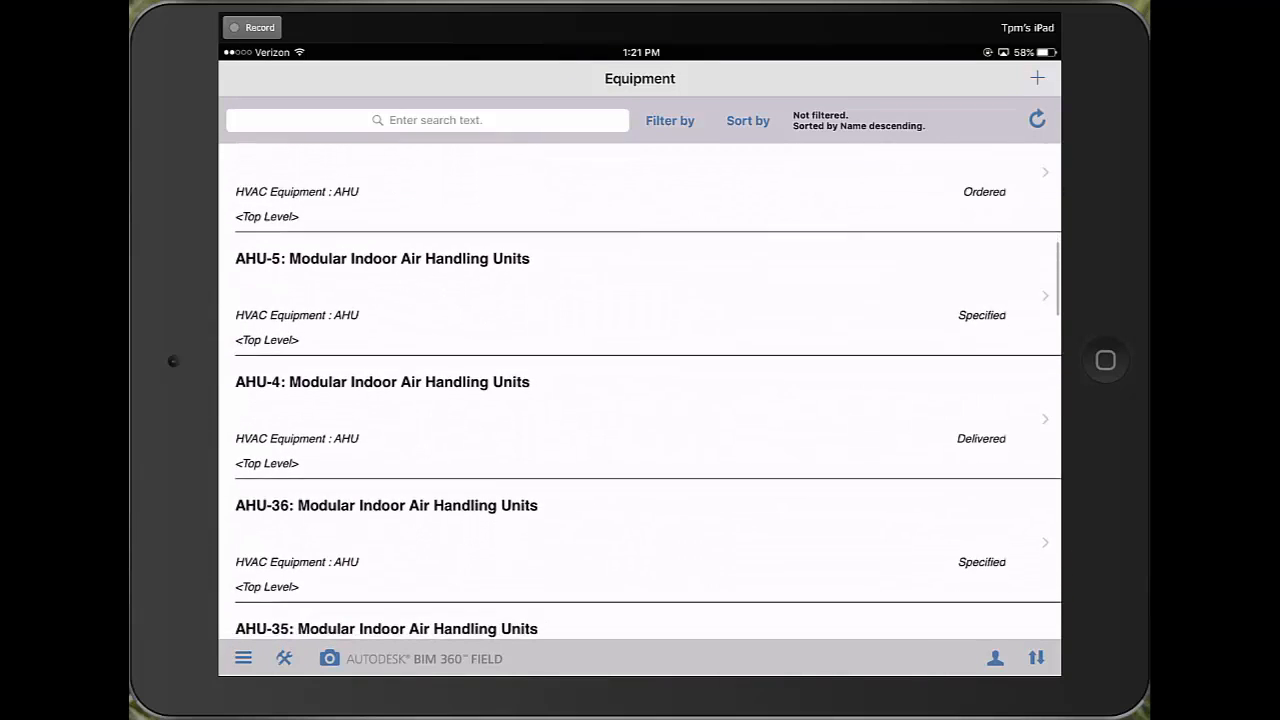
{"action": "scroll", "scroll_direction": "up", "scroll_amount": 3}
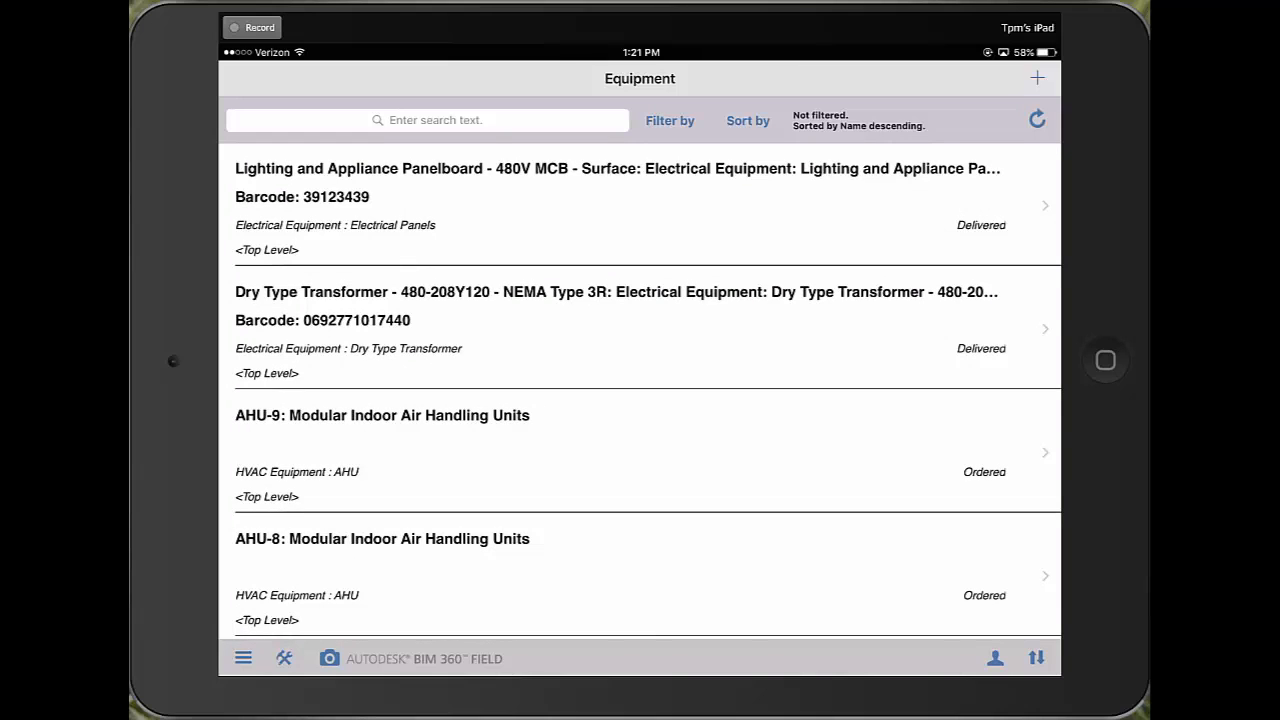
Step: Search the equipment list for 'AHU-27' to locate its record
{"action": "left_click", "coordinate": [424, 120]}
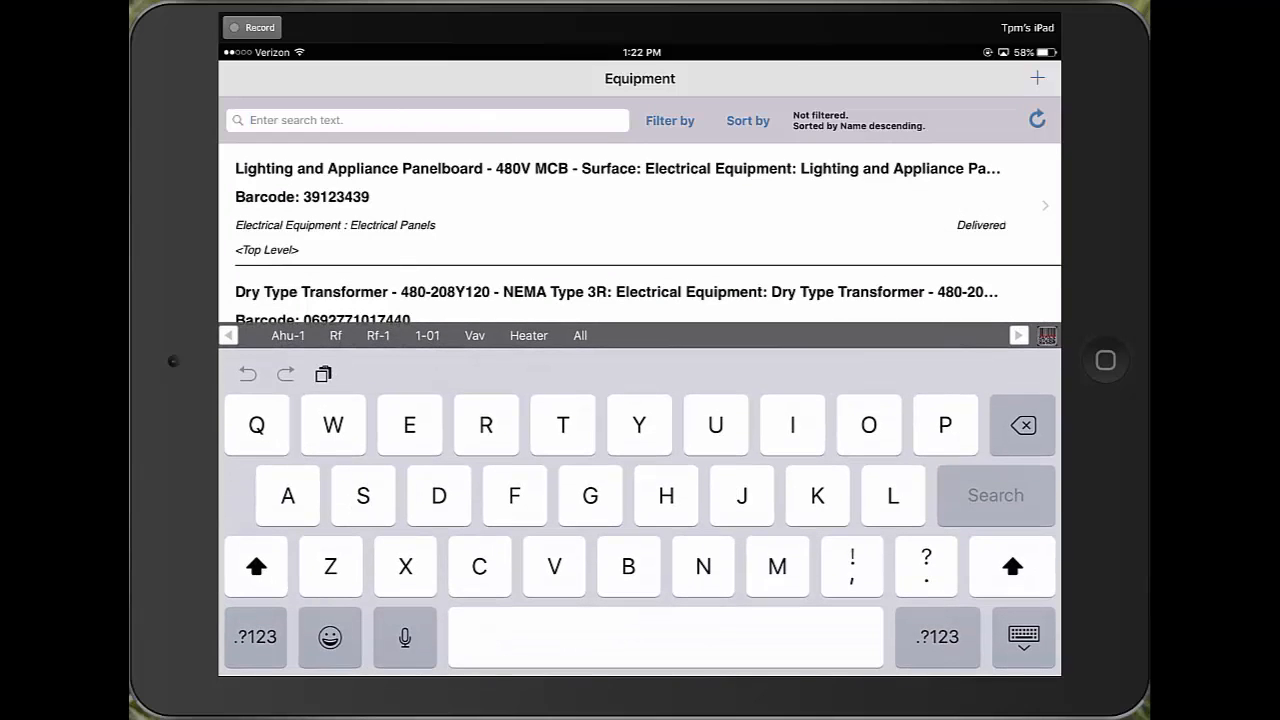
{"action": "type", "text": "AHU"}
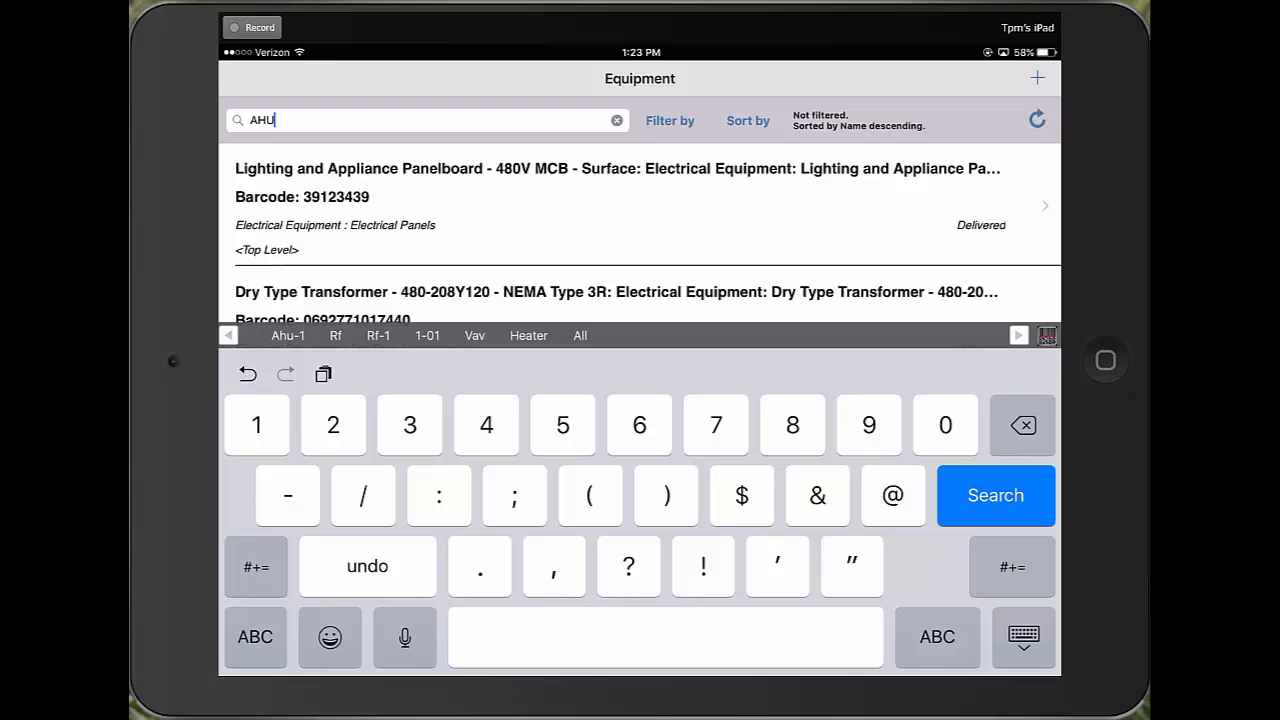
{"action": "type", "text": "-27"}
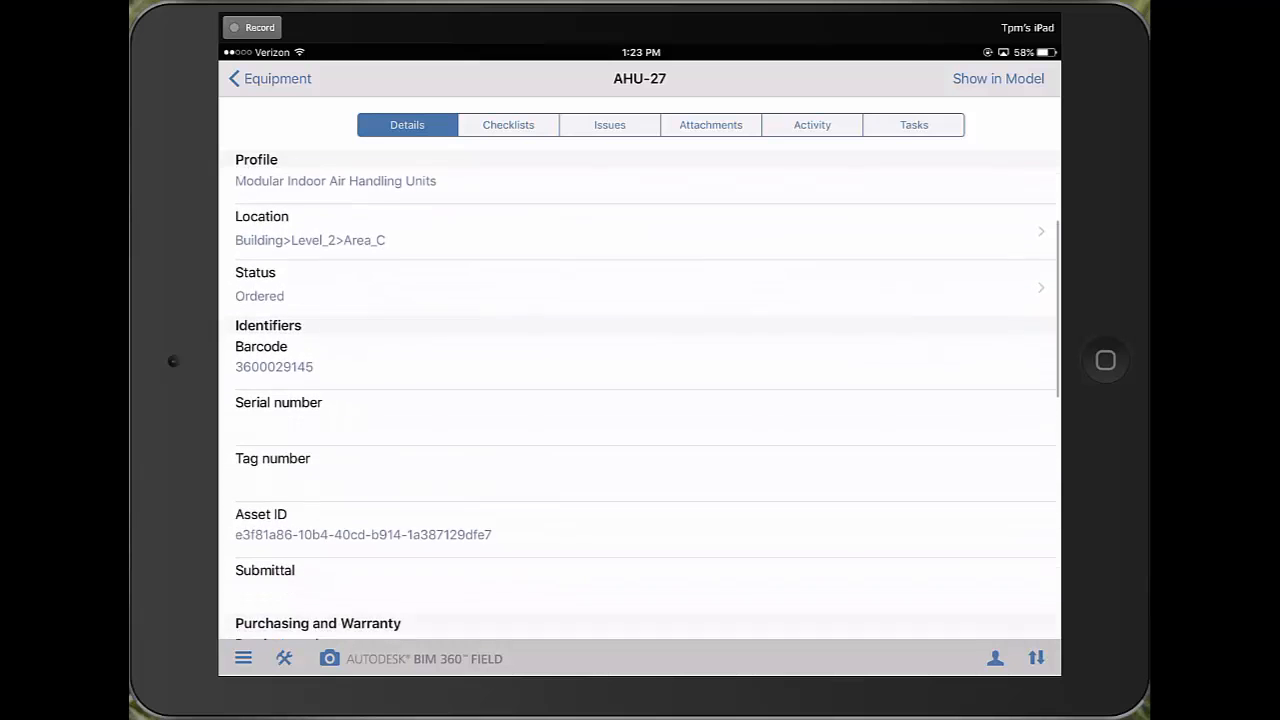
Step: View AHU-27's Prefunctional Test checklist, then its linked AAA Boilermakers issue
{"action": "scroll", "scroll_direction": "down", "scroll_amount": 3}
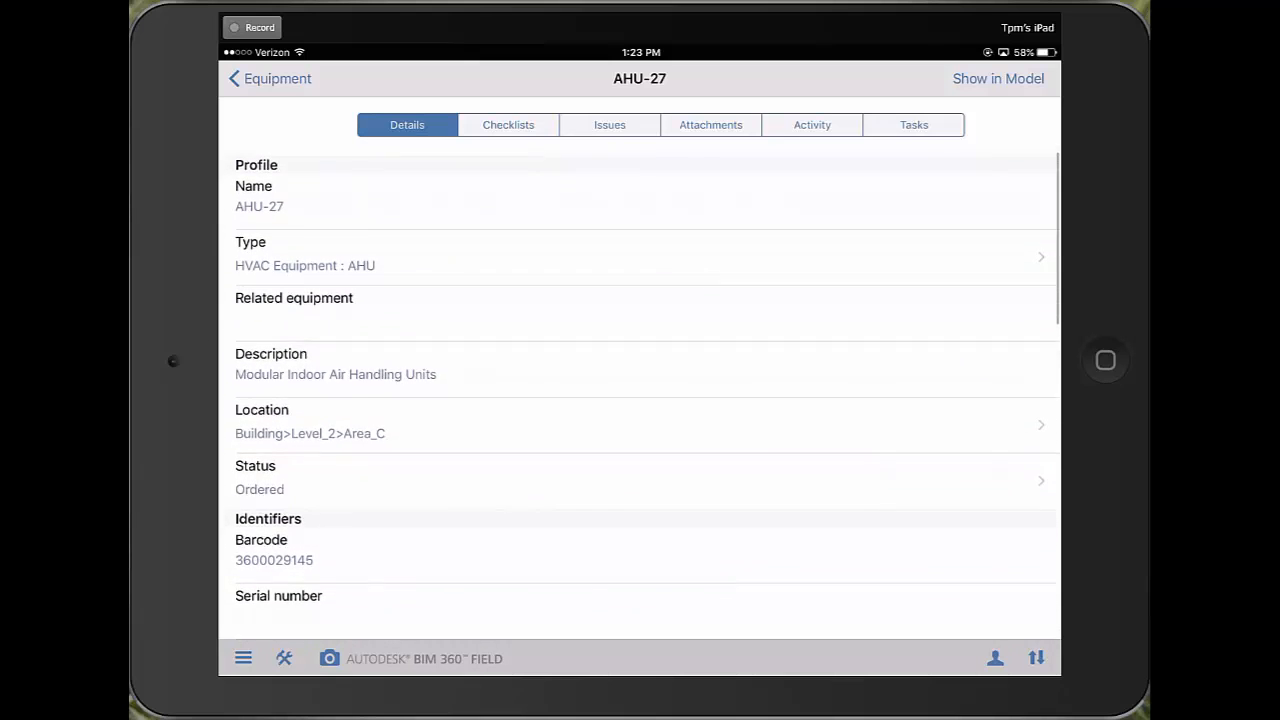
{"action": "left_click", "coordinate": [508, 124]}
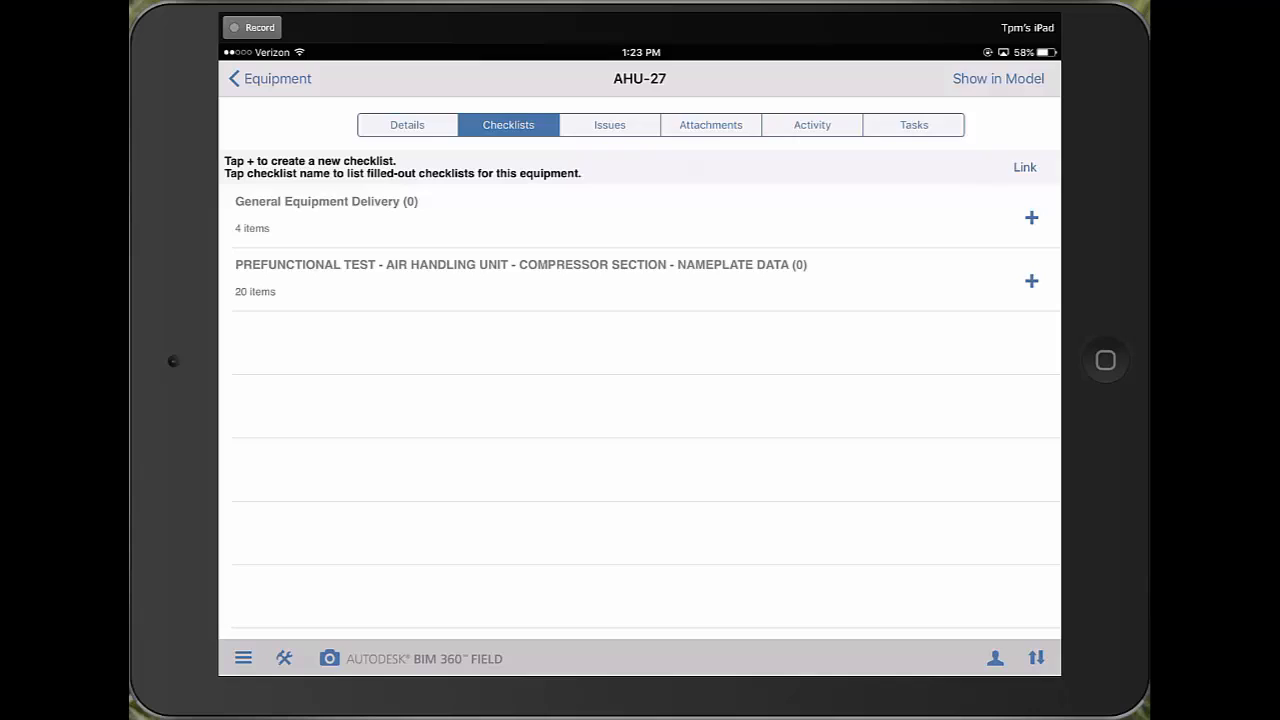
{"action": "left_click", "coordinate": [520, 264]}
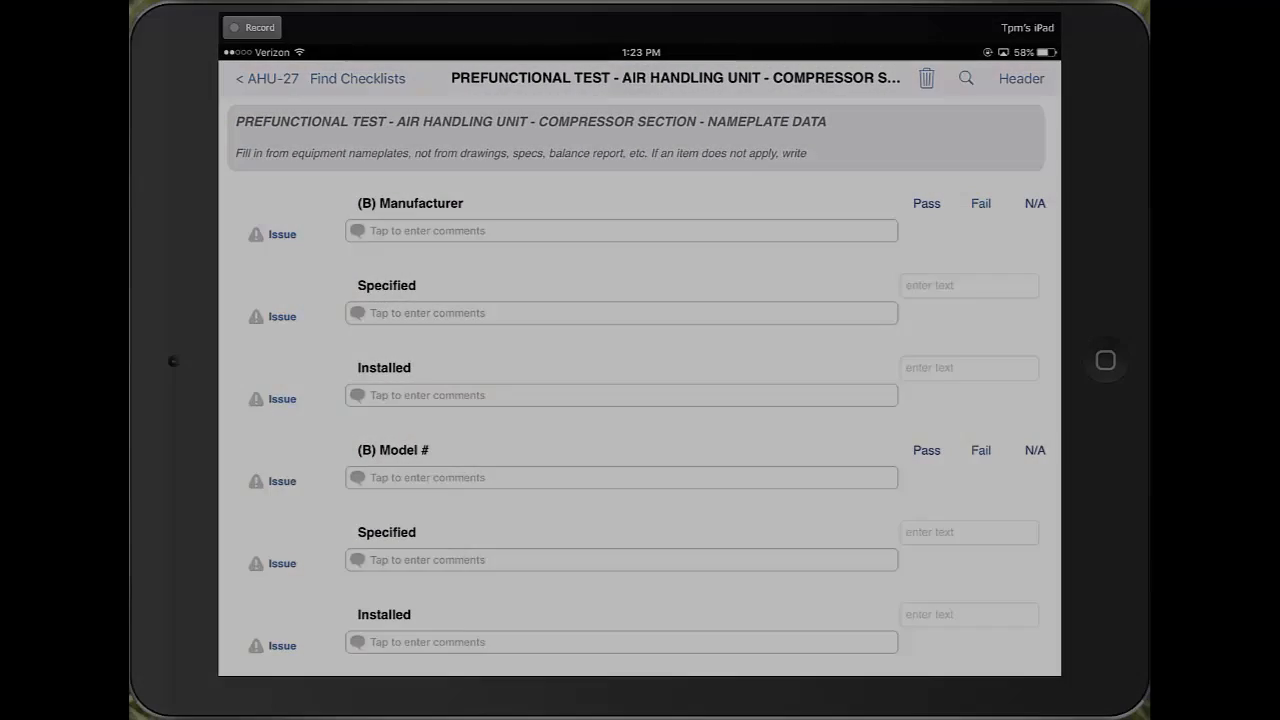
{"action": "left_click", "coordinate": [266, 78]}
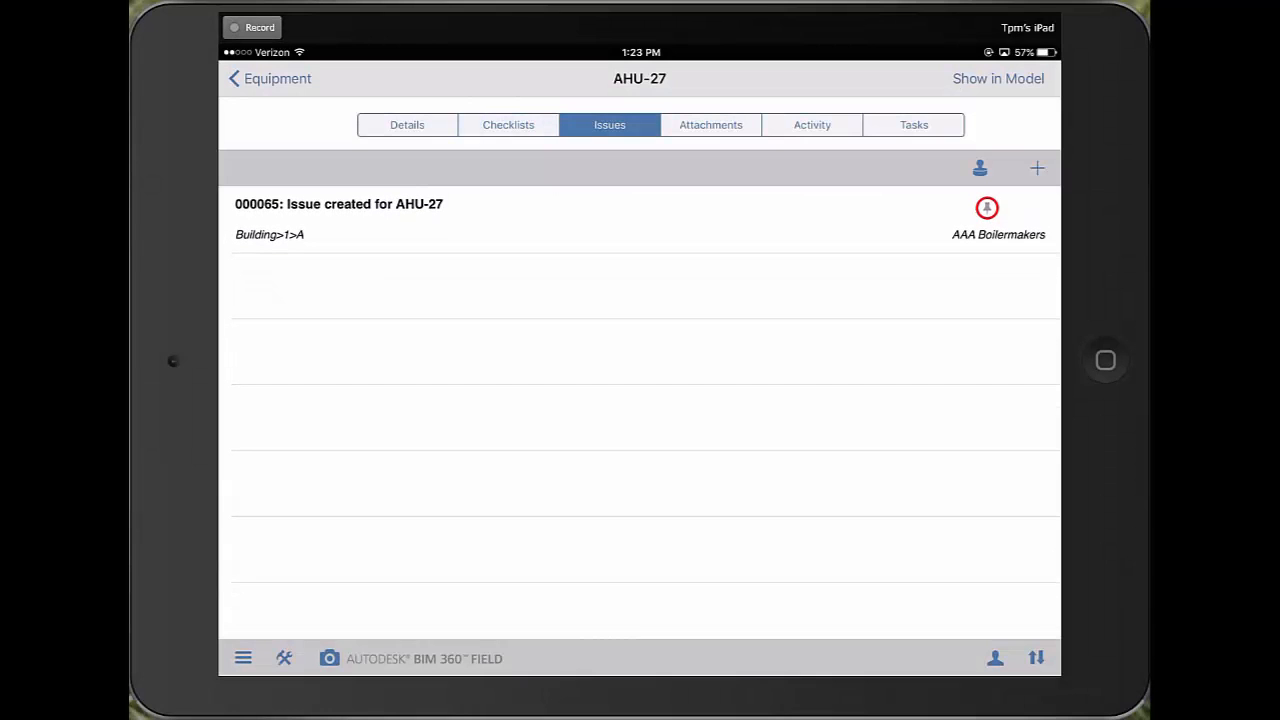
{"action": "left_click", "coordinate": [710, 124]}
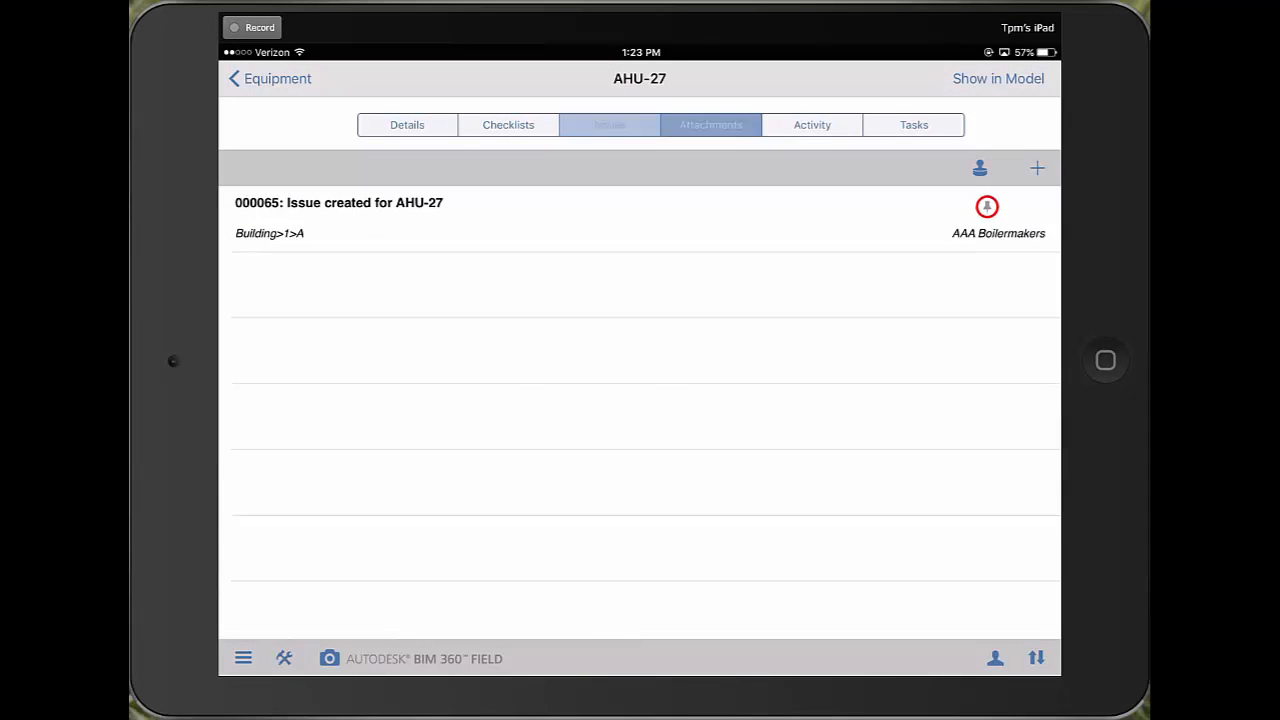
Step: View the submittal PDF and activity log, then show AHU-27 in the ARCH_&_MECH model
{"action": "left_click", "coordinate": [710, 124]}
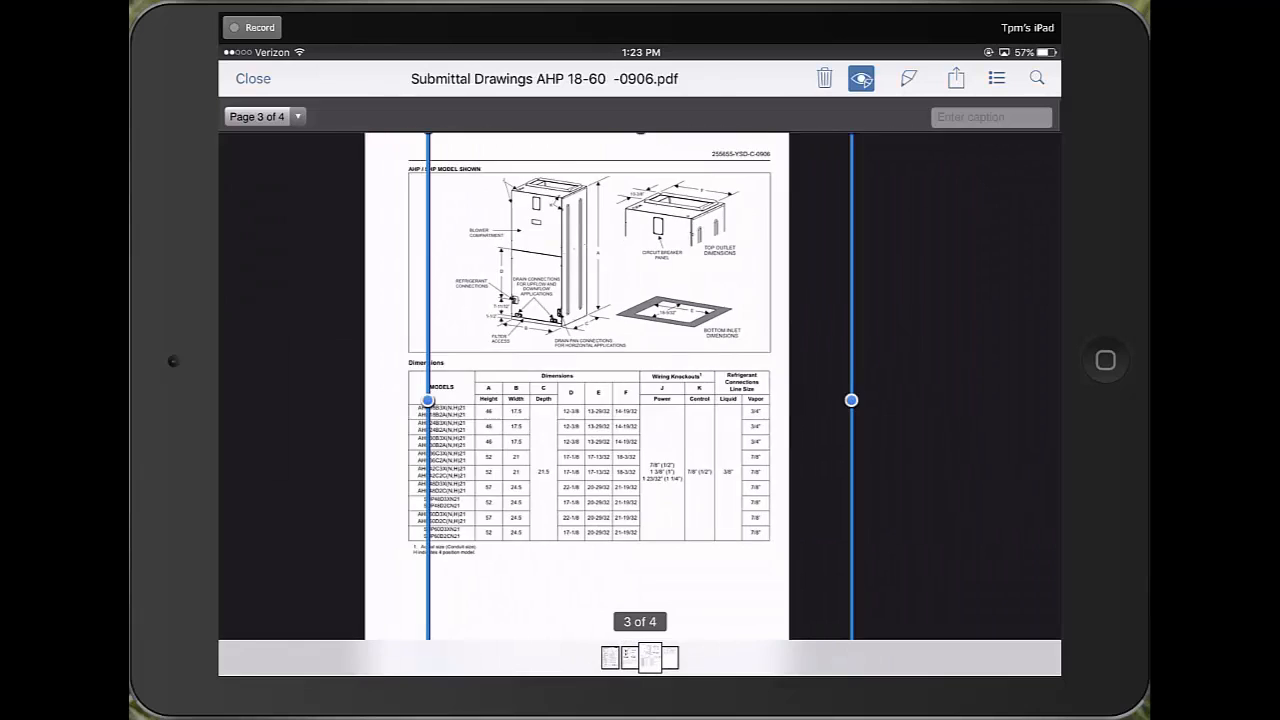
{"action": "left_click", "coordinate": [252, 78]}
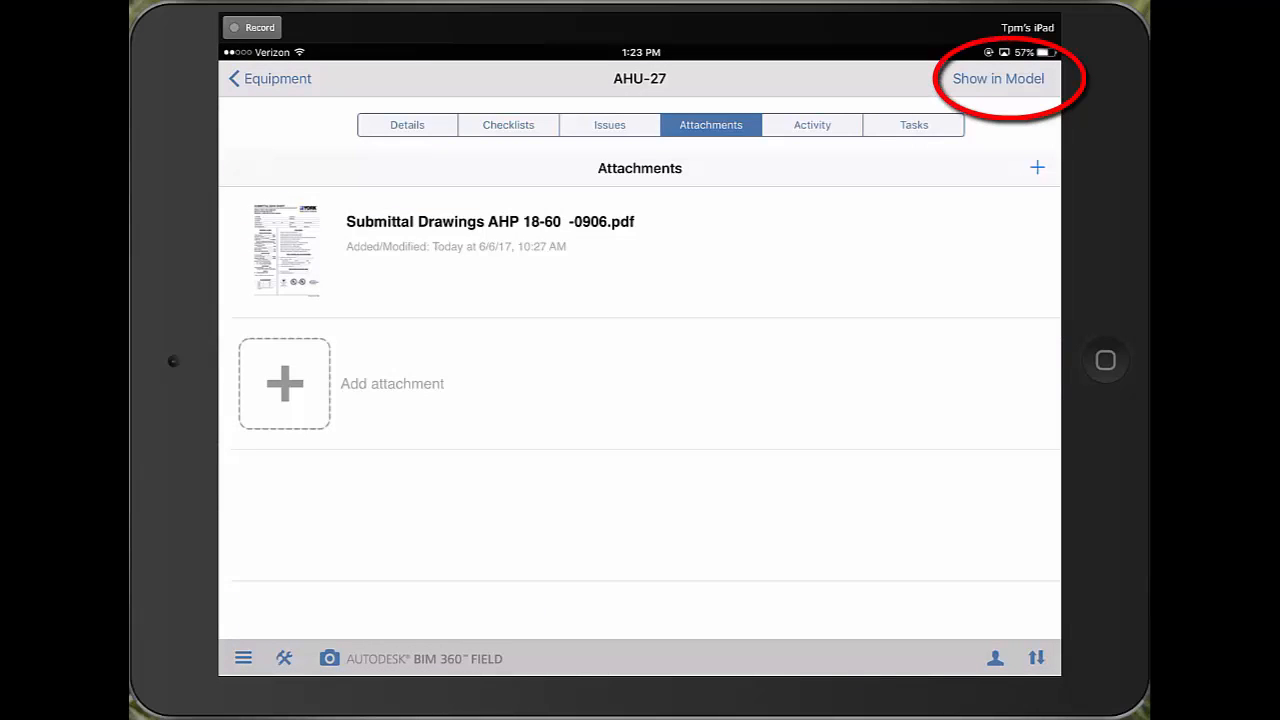
{"action": "left_click", "coordinate": [812, 124]}
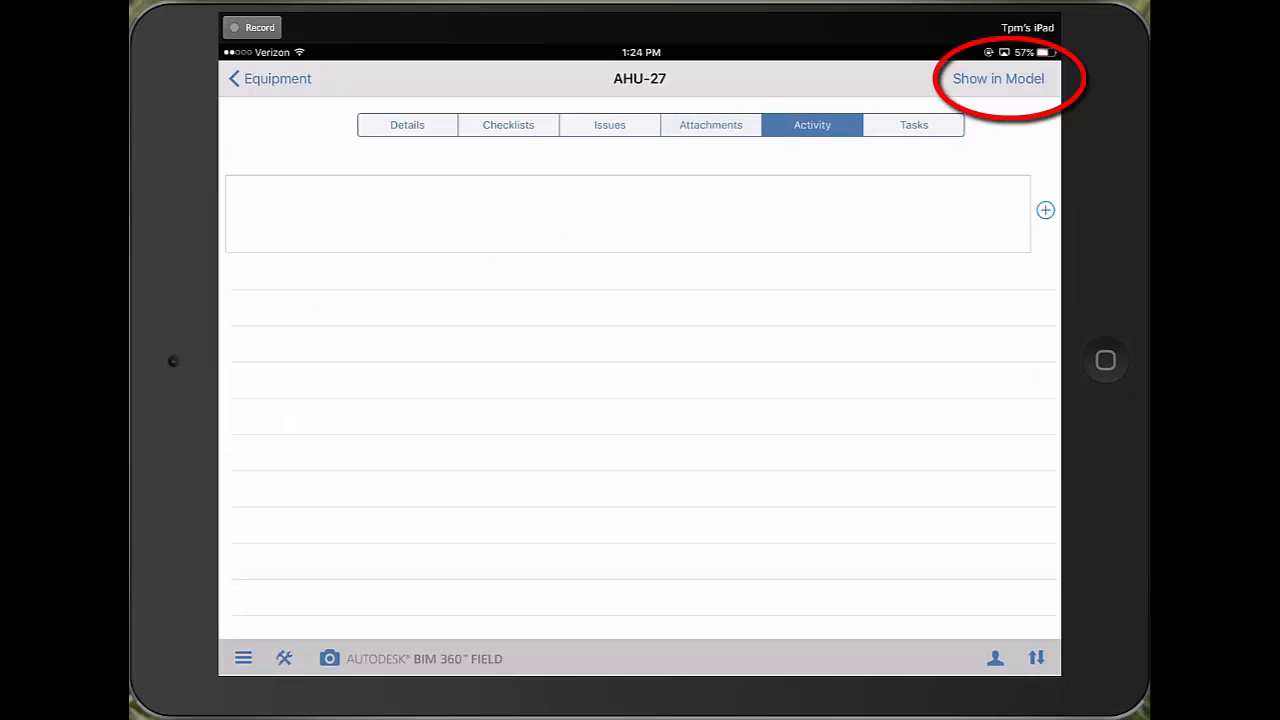
{"action": "left_click", "coordinate": [408, 124]}
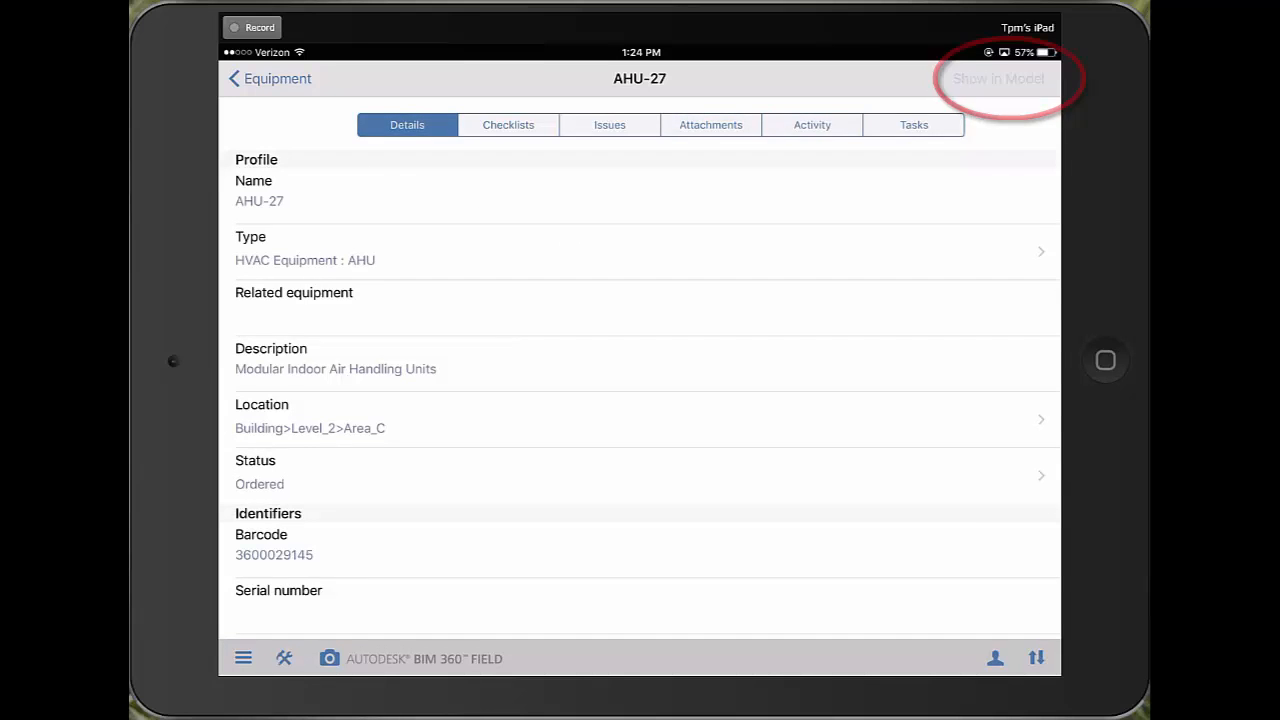
{"action": "left_click", "coordinate": [998, 78]}
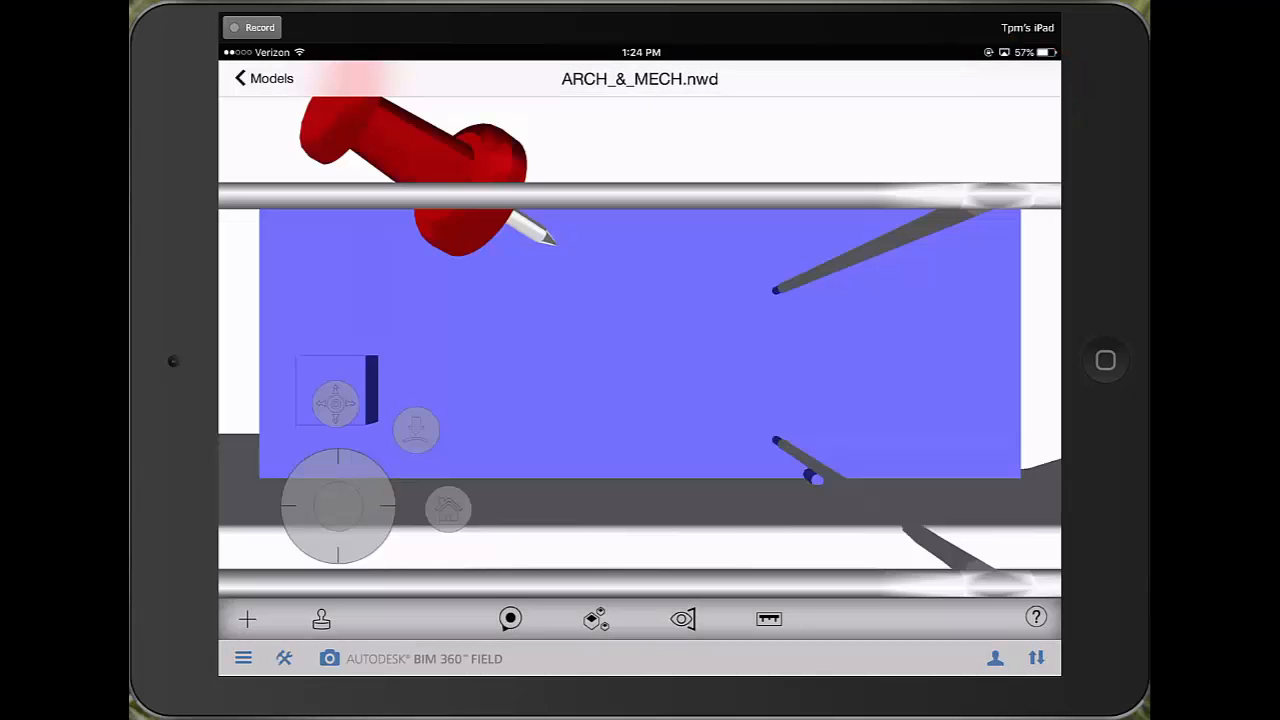